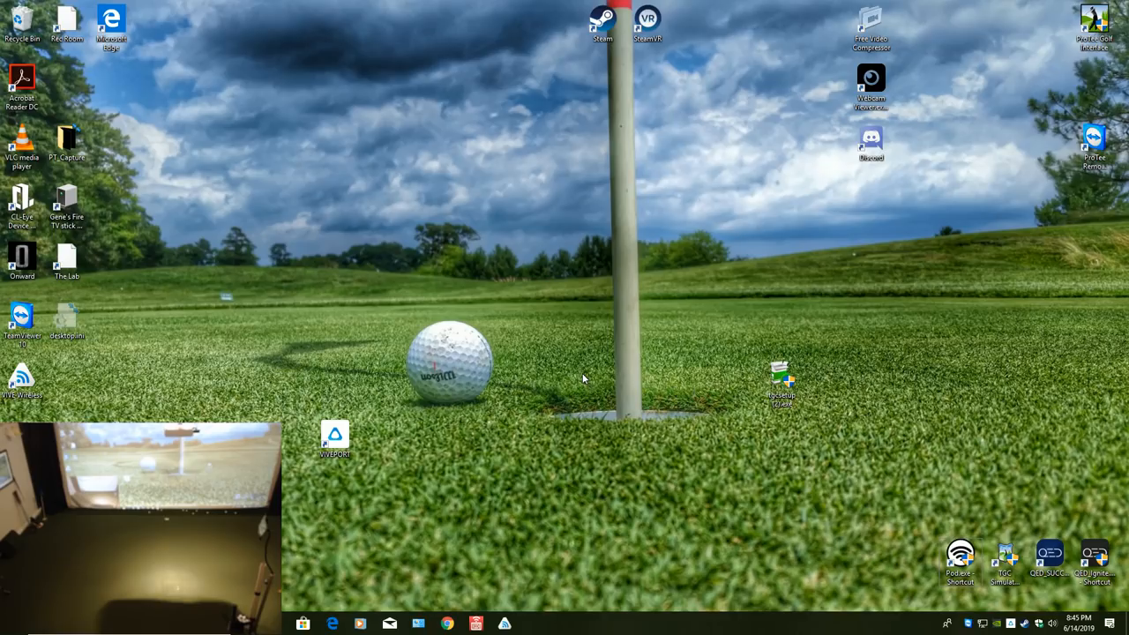
mouse_move(647, 196)
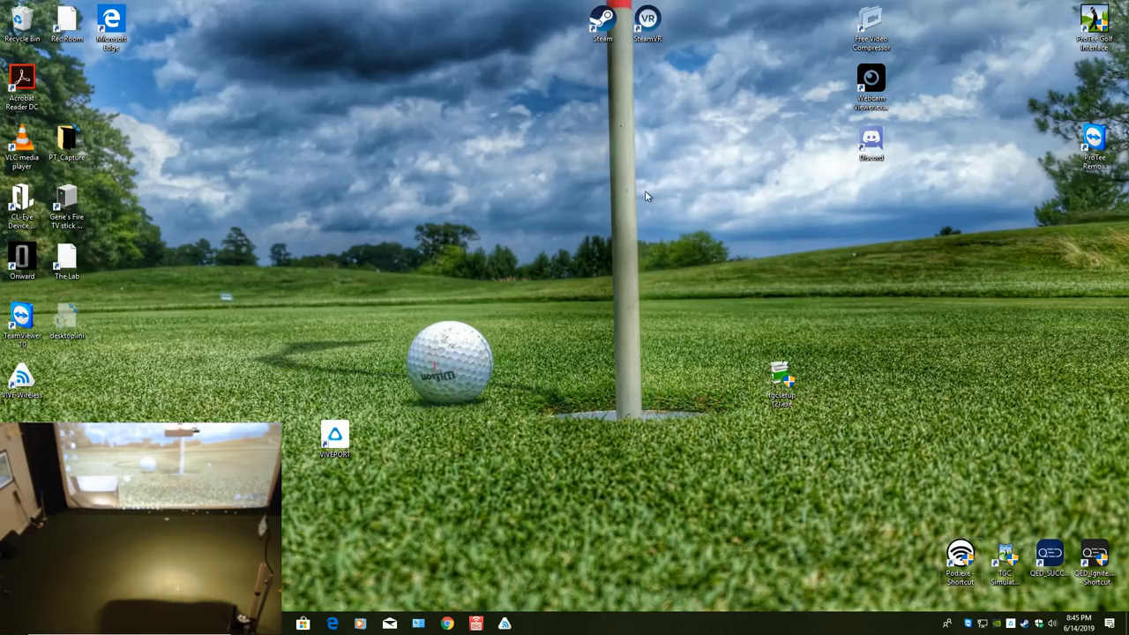
mouse_move(827, 295)
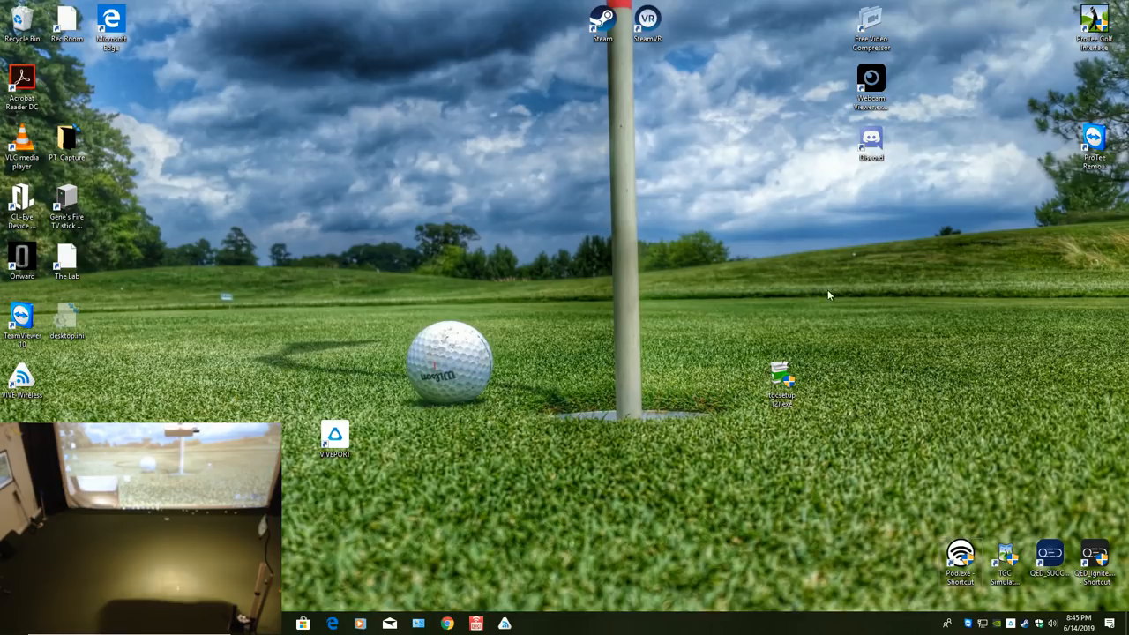
mouse_move(938, 509)
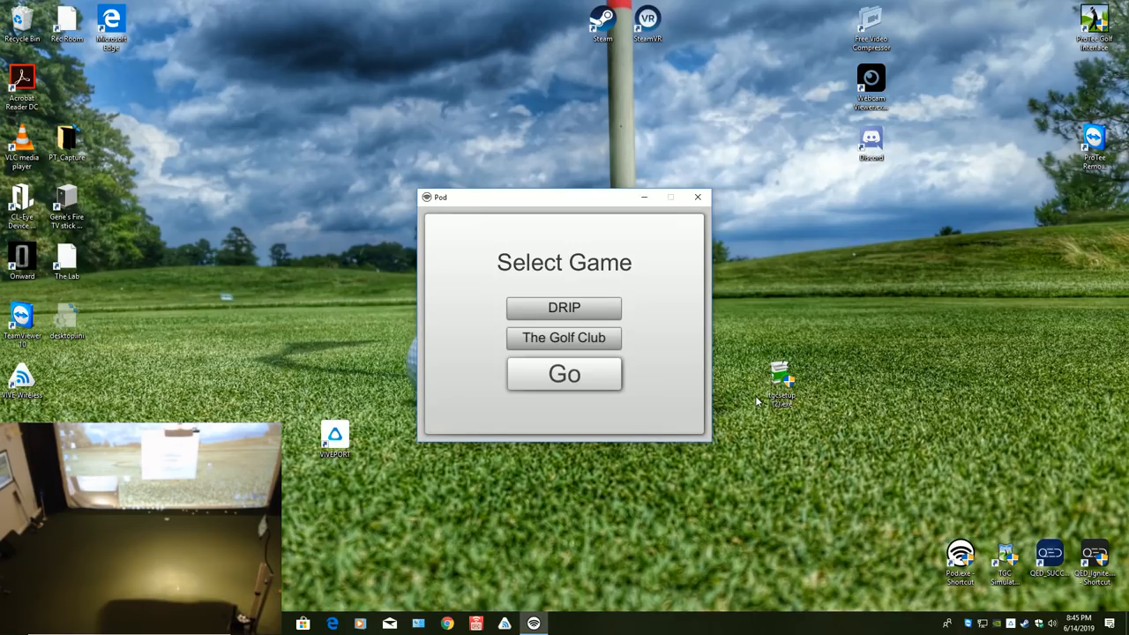
Step: In Pod, set DRIP to NONE, pick The Golf Club, and launch it
left_click(564, 308)
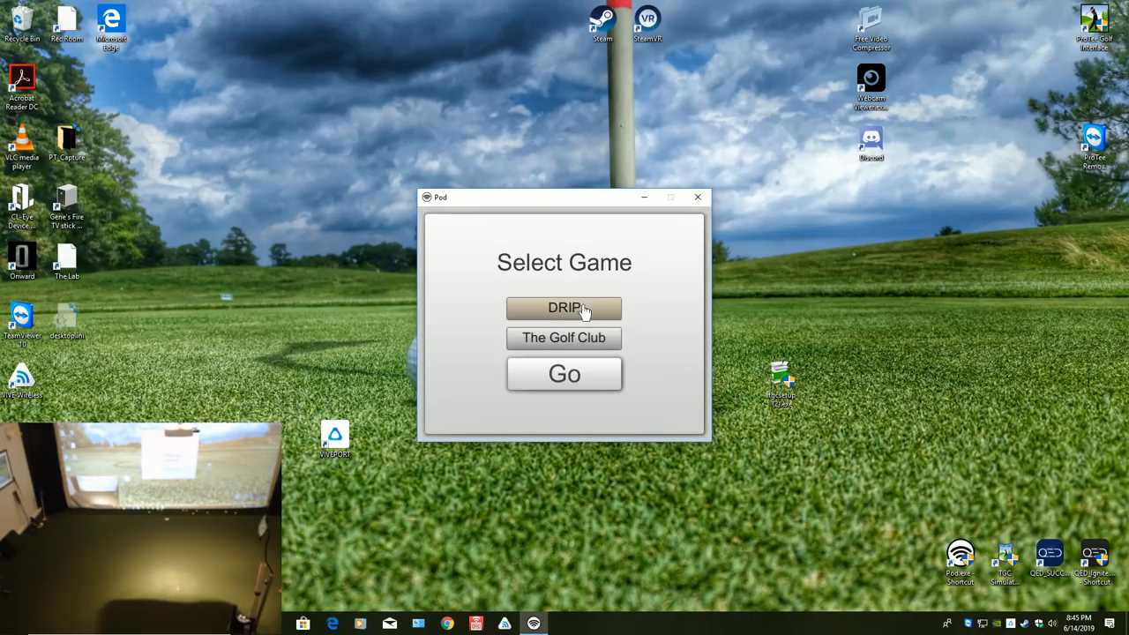
left_click(564, 307)
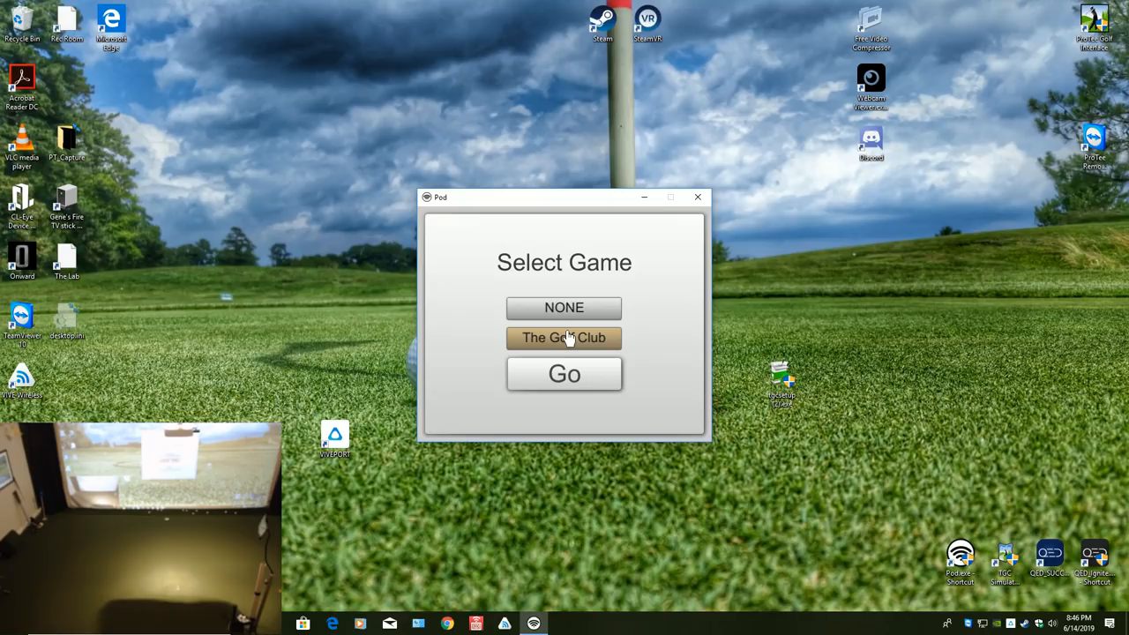
left_click(564, 338)
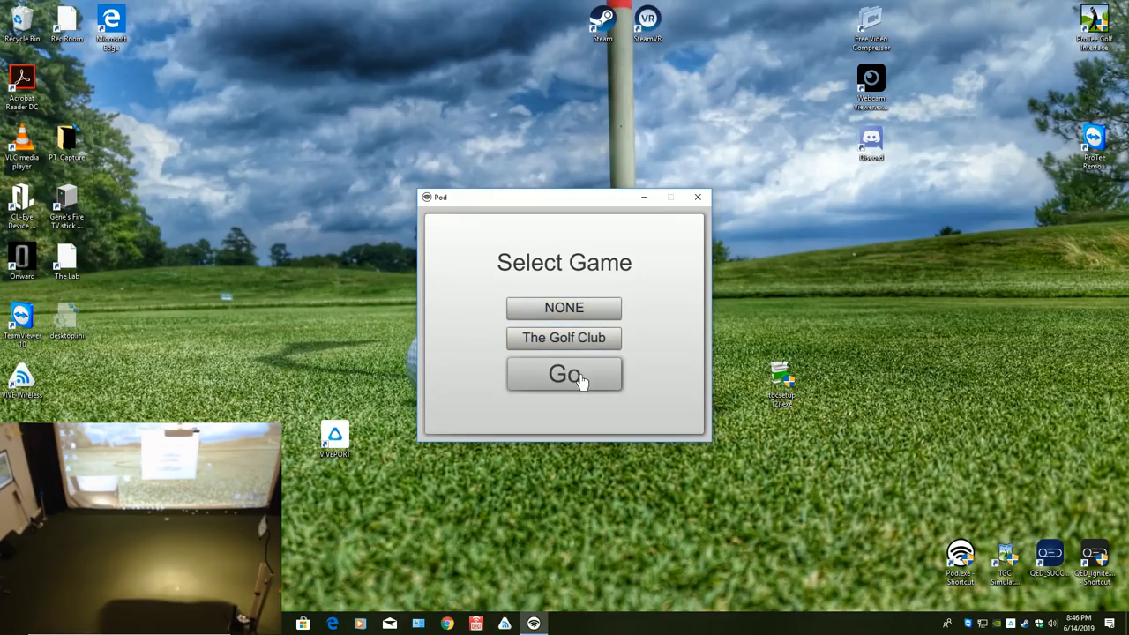
left_click(564, 374)
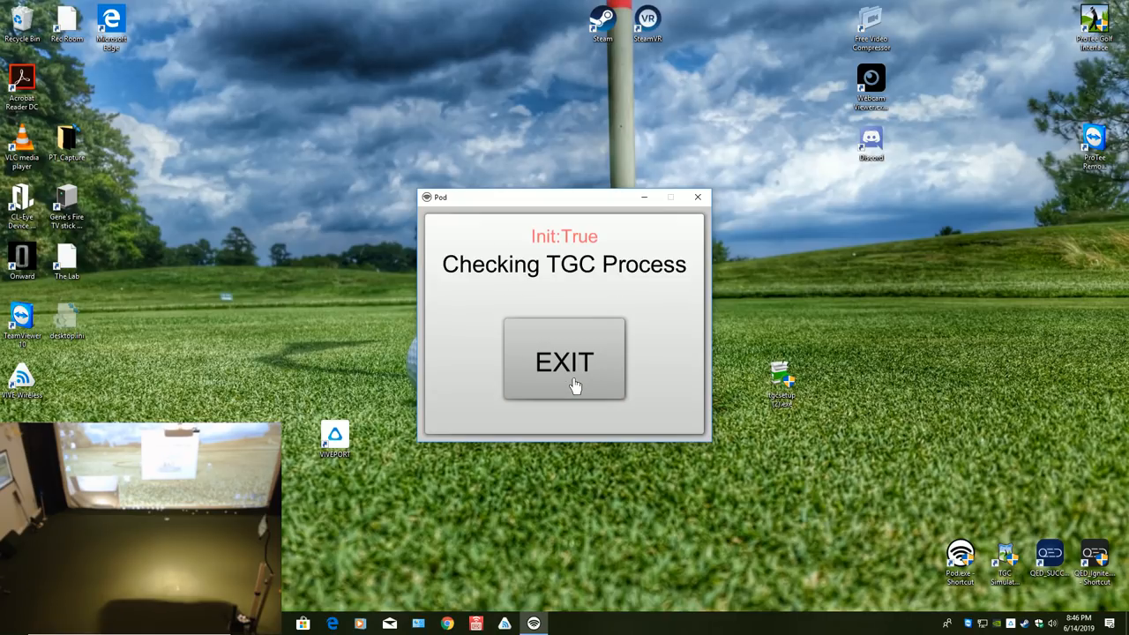
left_click(565, 360)
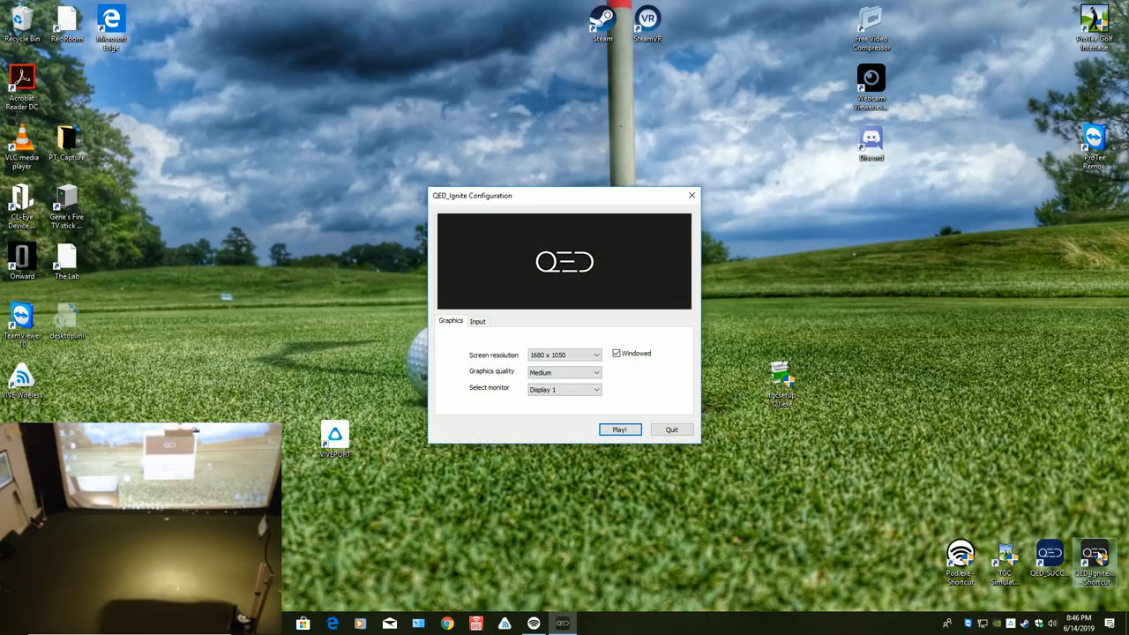
mouse_move(621, 430)
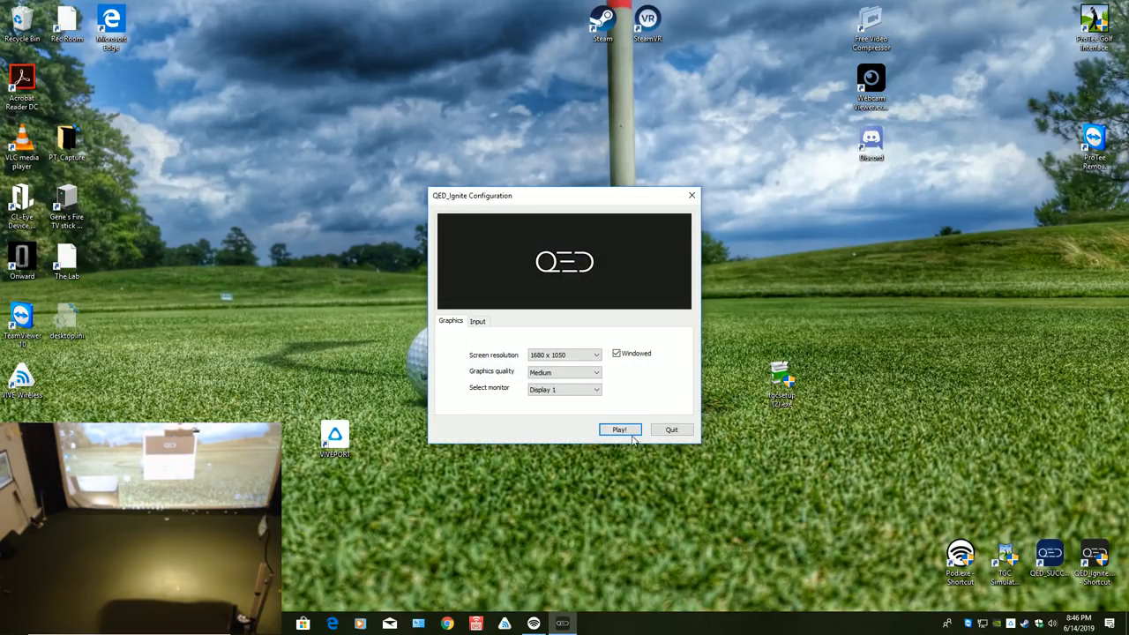
Step: Start QED Ignite at 1680 x 1050, Medium quality on Display 1
left_click(619, 429)
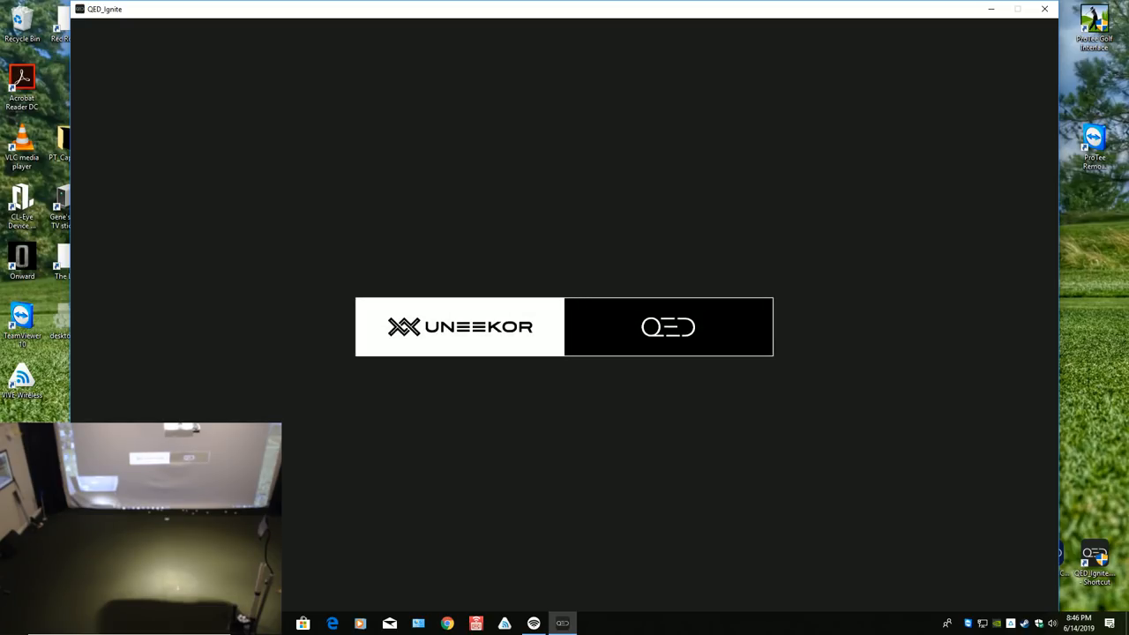
mouse_move(620, 435)
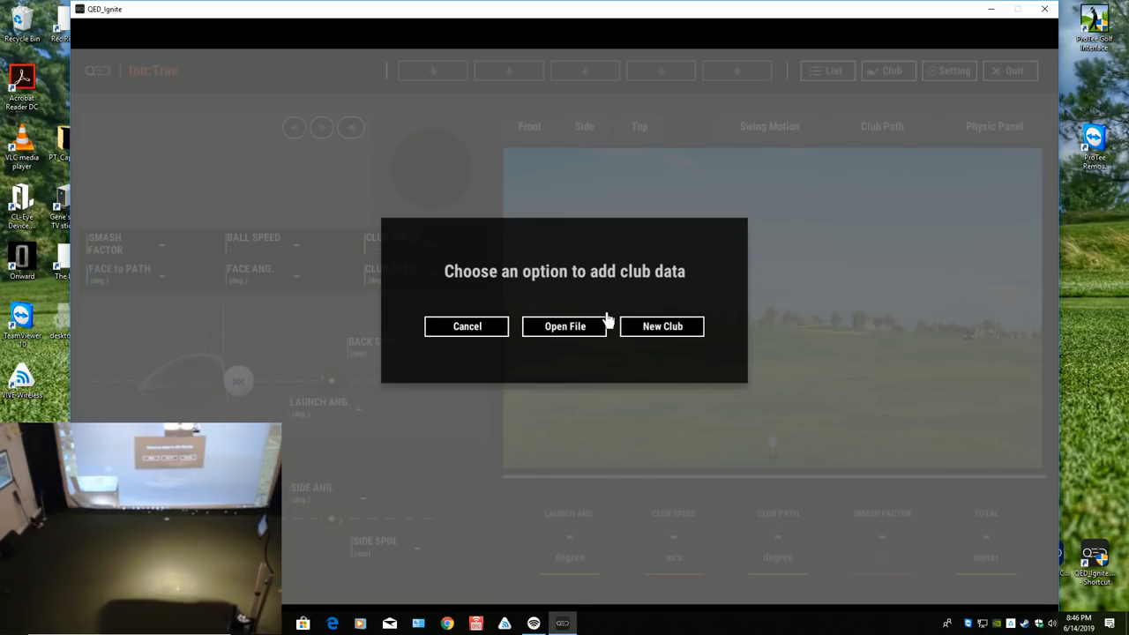
Step: Add Club1 as an Iron7 and reposition the QED Ignite window
left_click(661, 326)
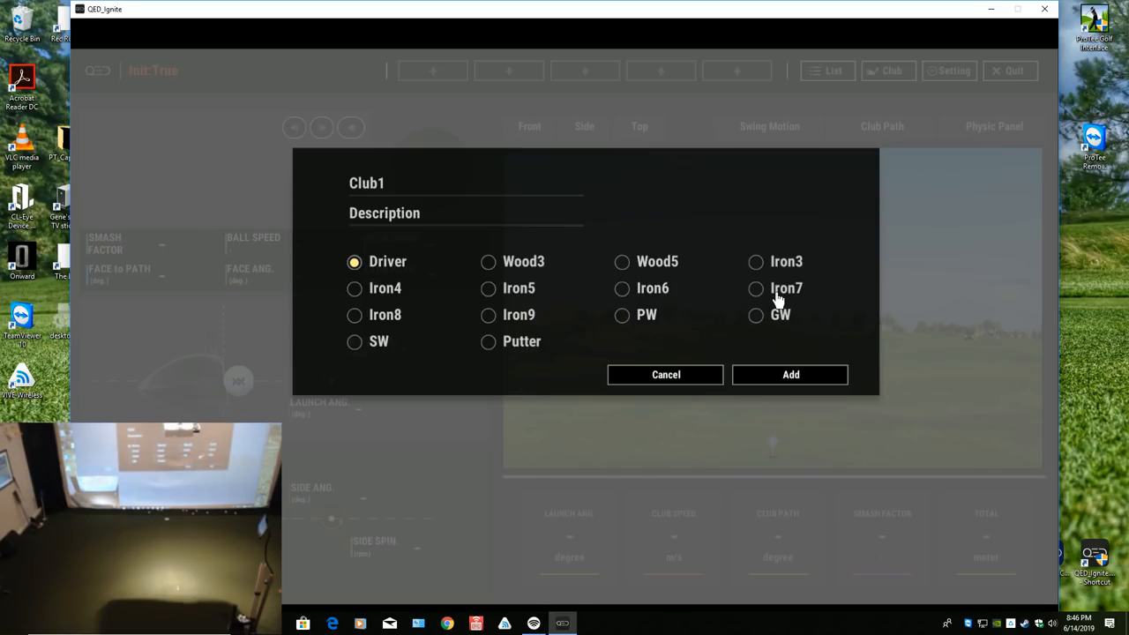
left_click(755, 288)
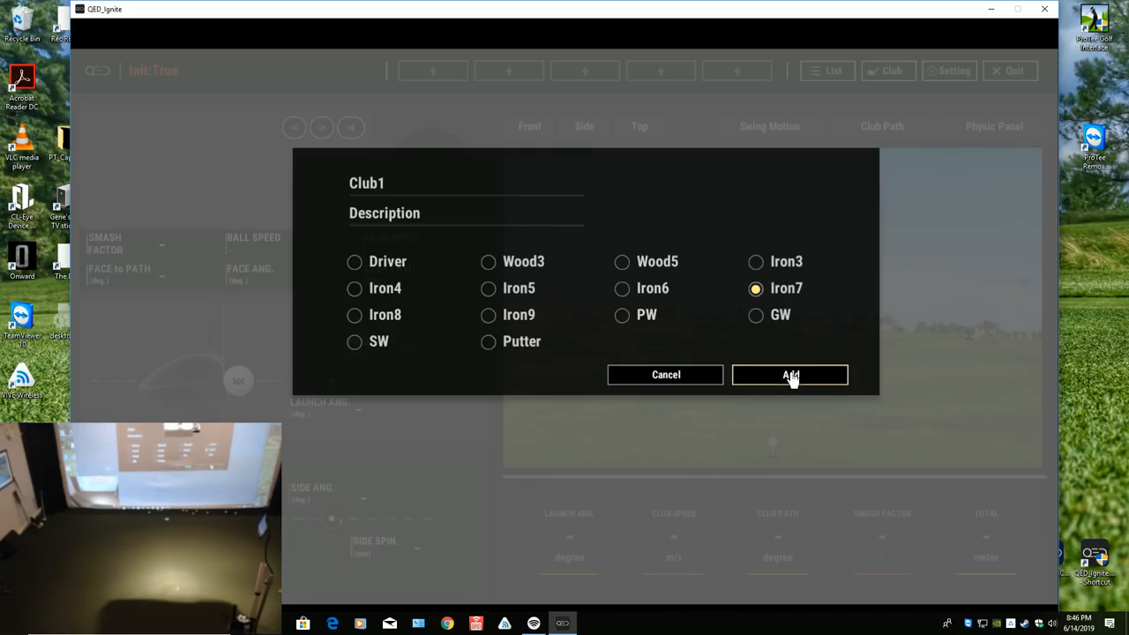
left_click(790, 374)
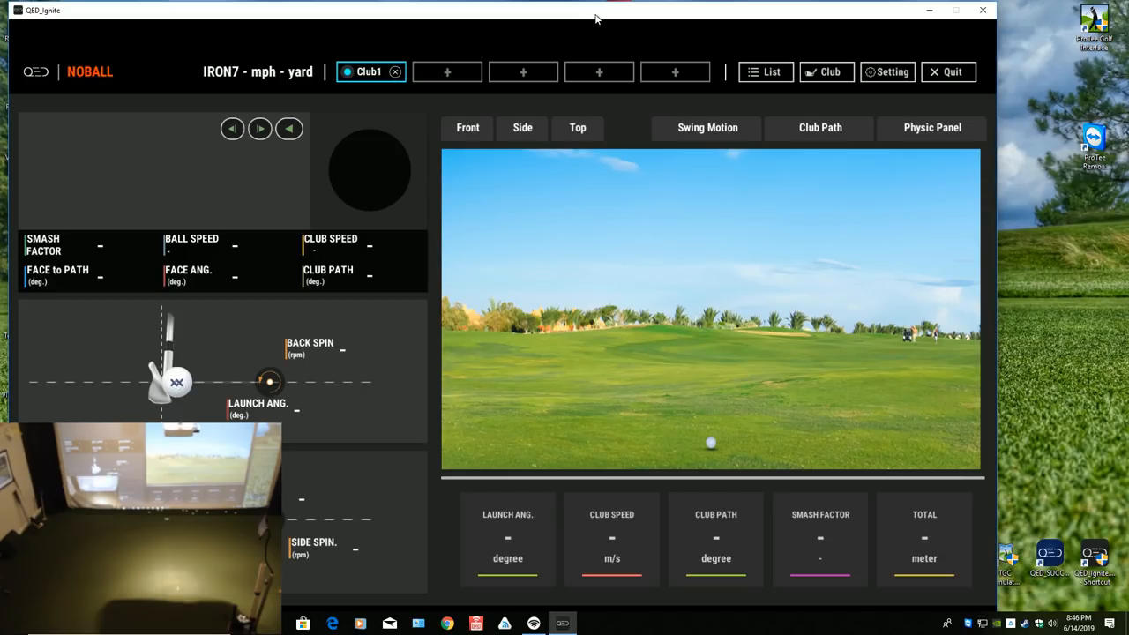
mouse_move(594, 44)
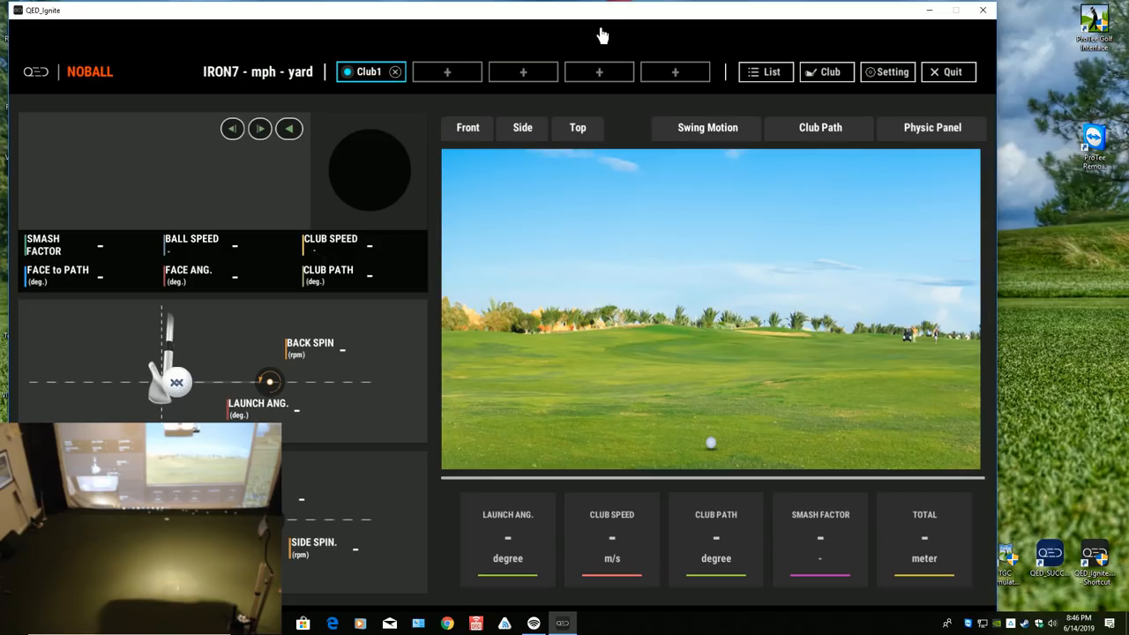
left_click_drag(602, 36, 663, 16)
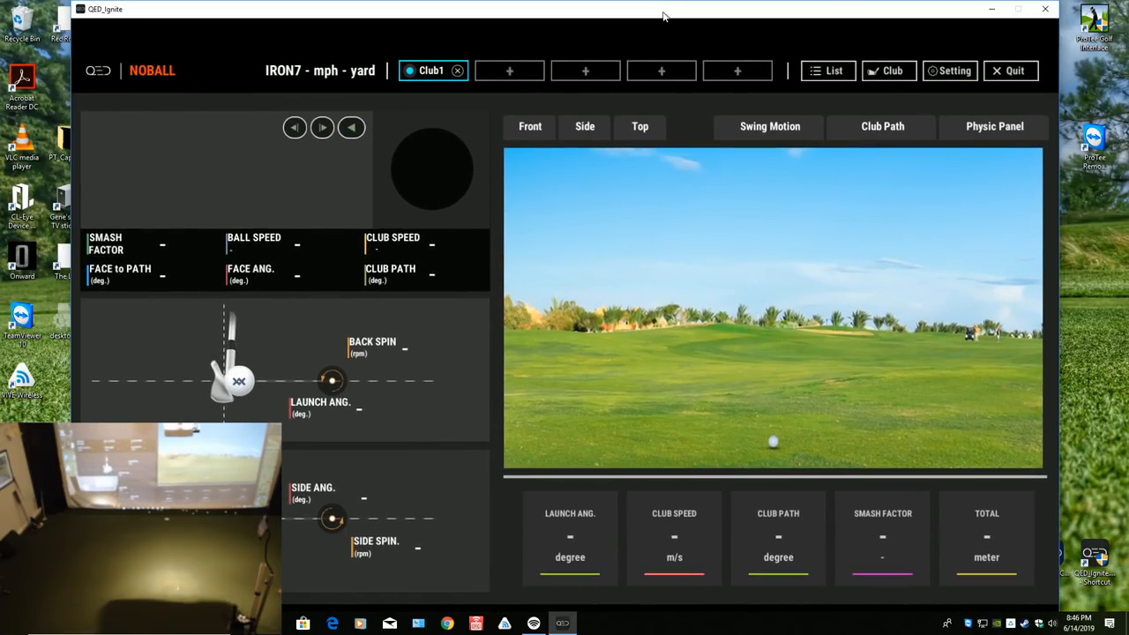
mouse_move(653, 24)
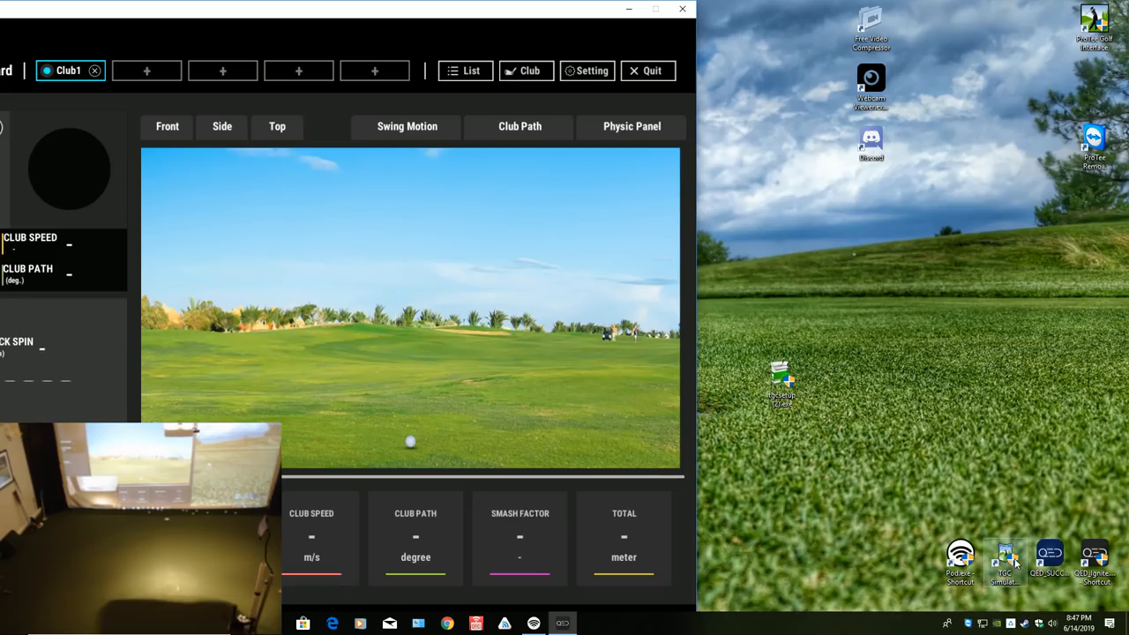
mouse_move(1008, 550)
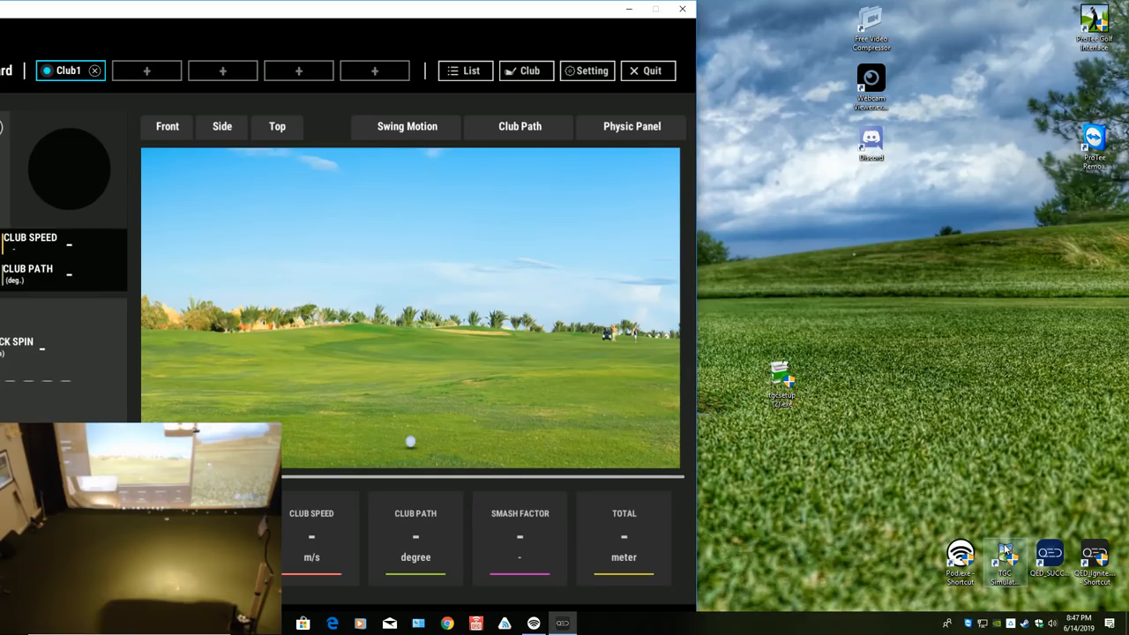
Step: Launch the TGC Simulator Console from its desktop shortcut
left_click(1005, 561)
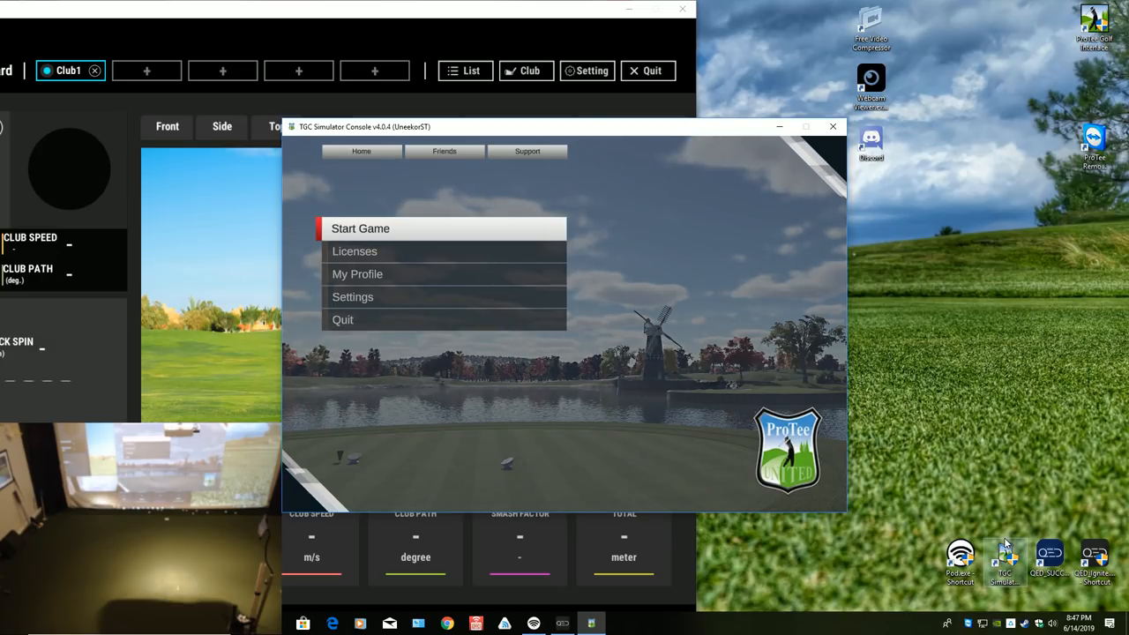
Step: Start The Golf Club Simulator 2019 from the console's Start Game options
left_click(360, 229)
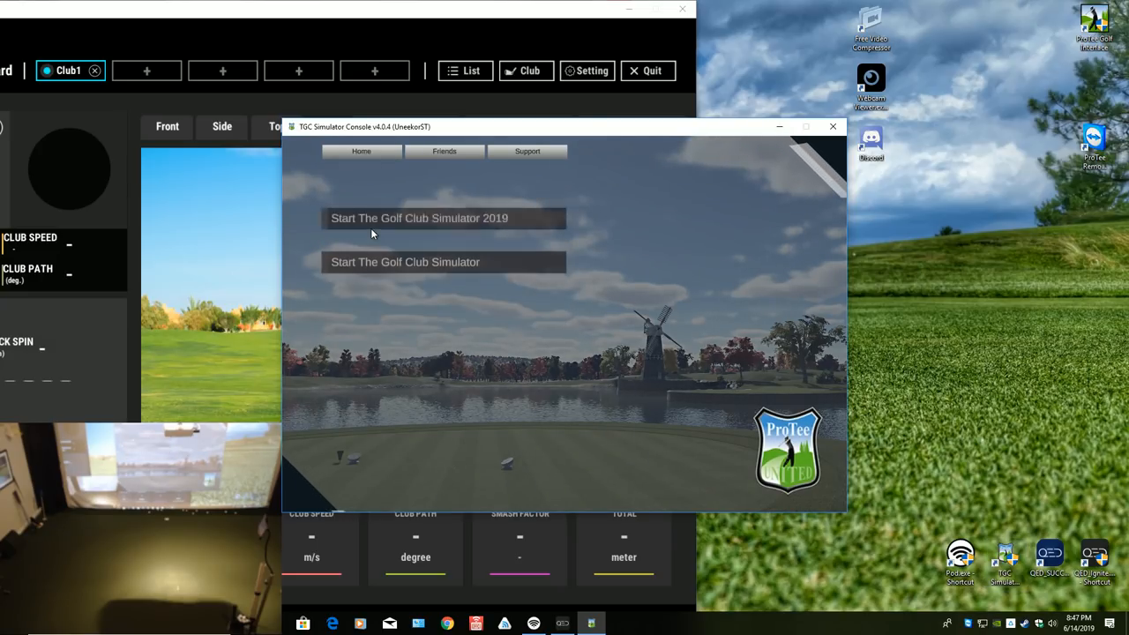
left_click(419, 218)
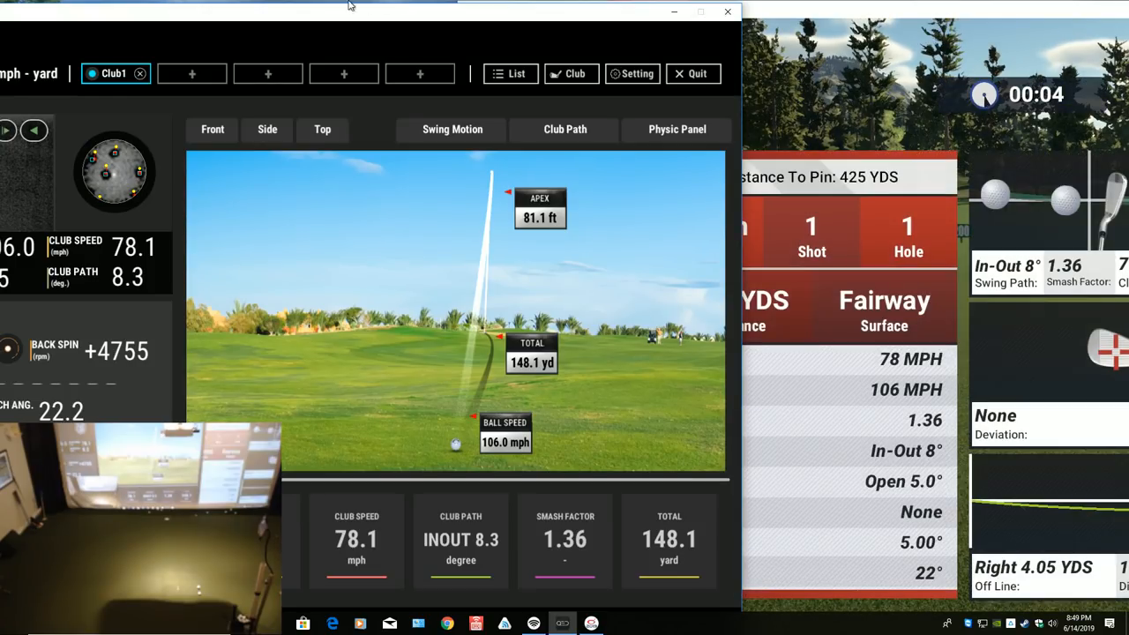
mouse_move(468, 14)
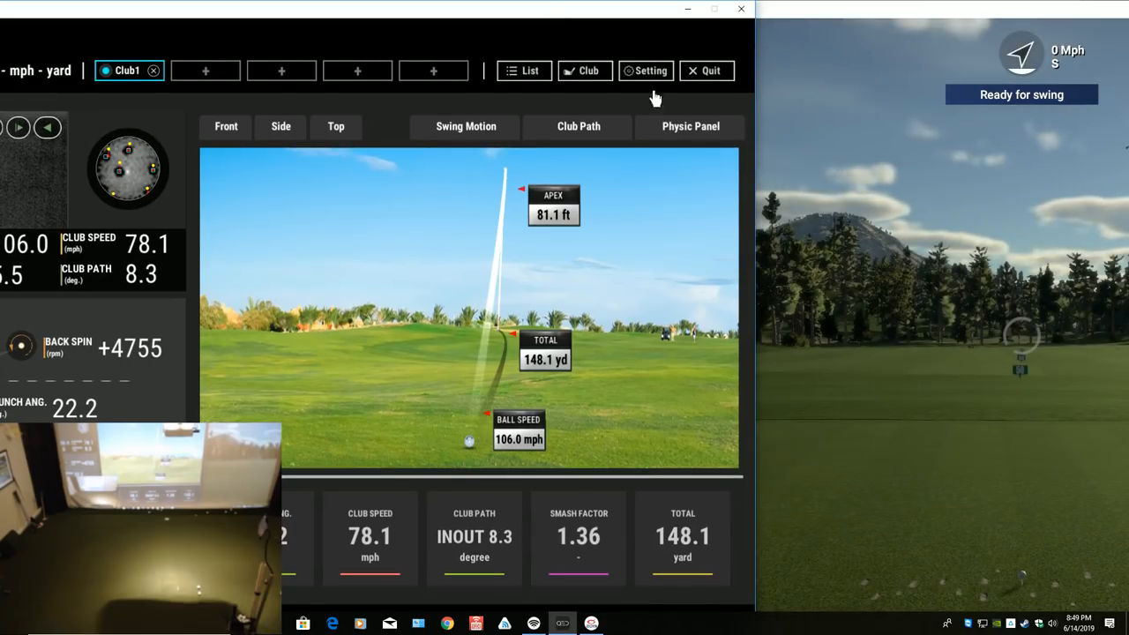
left_click(691, 126)
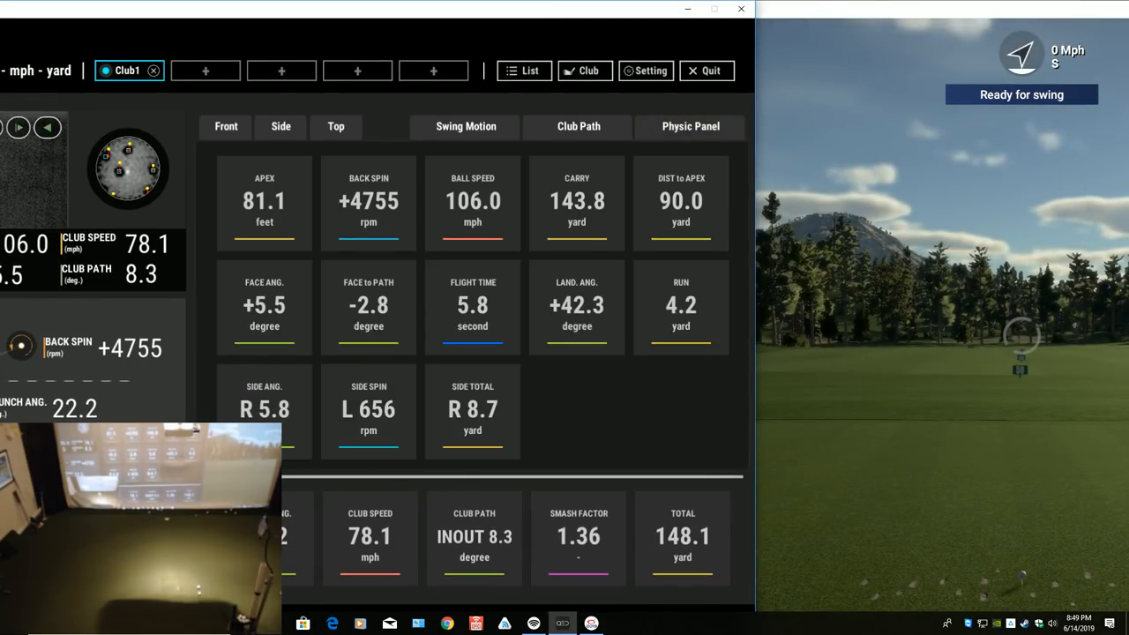
mouse_move(582, 225)
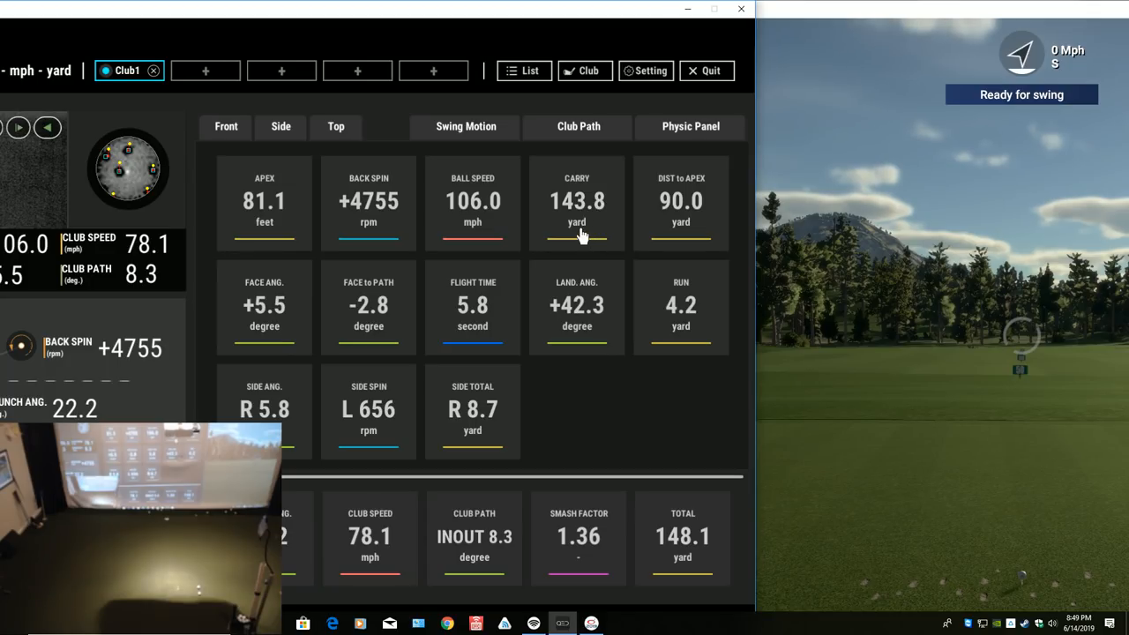
mouse_move(662, 554)
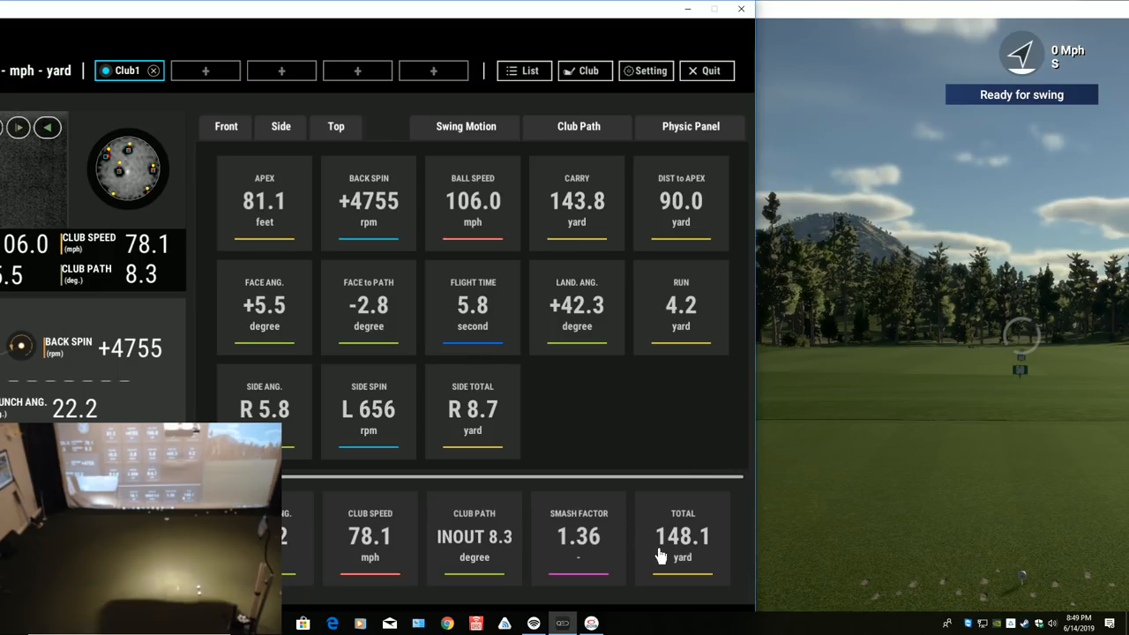
mouse_move(677, 534)
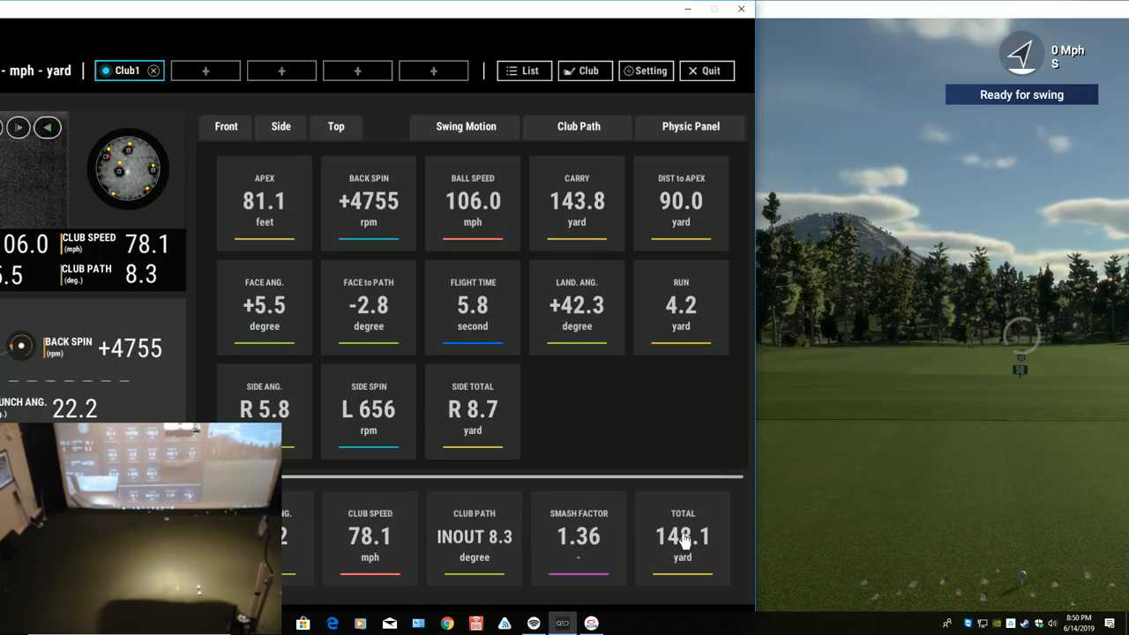
mouse_move(900, 14)
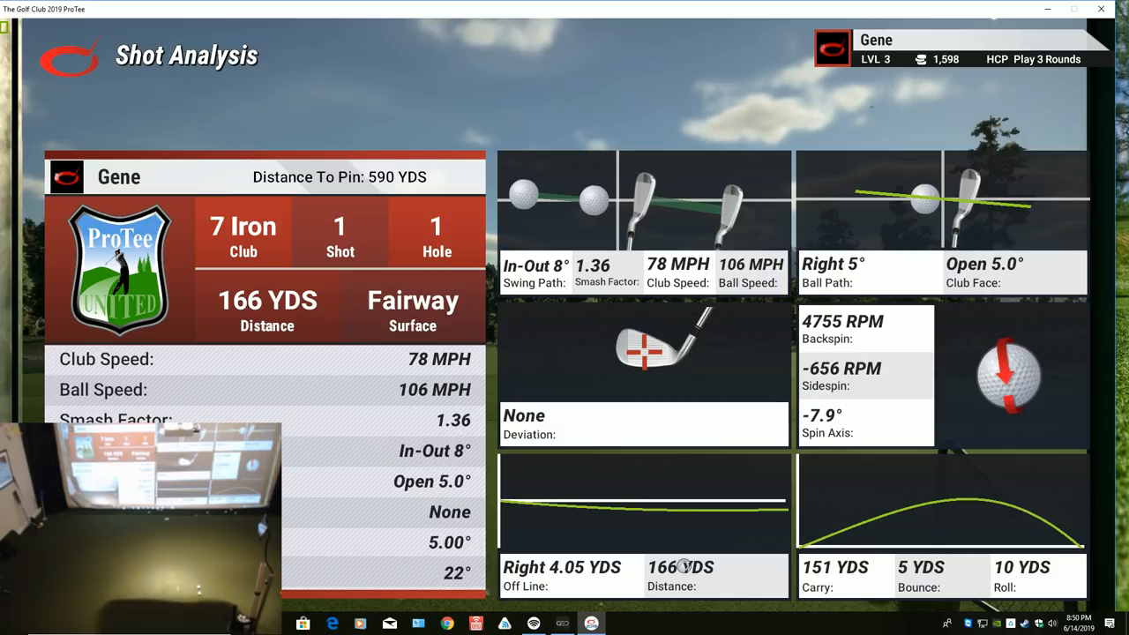
mouse_move(516, 11)
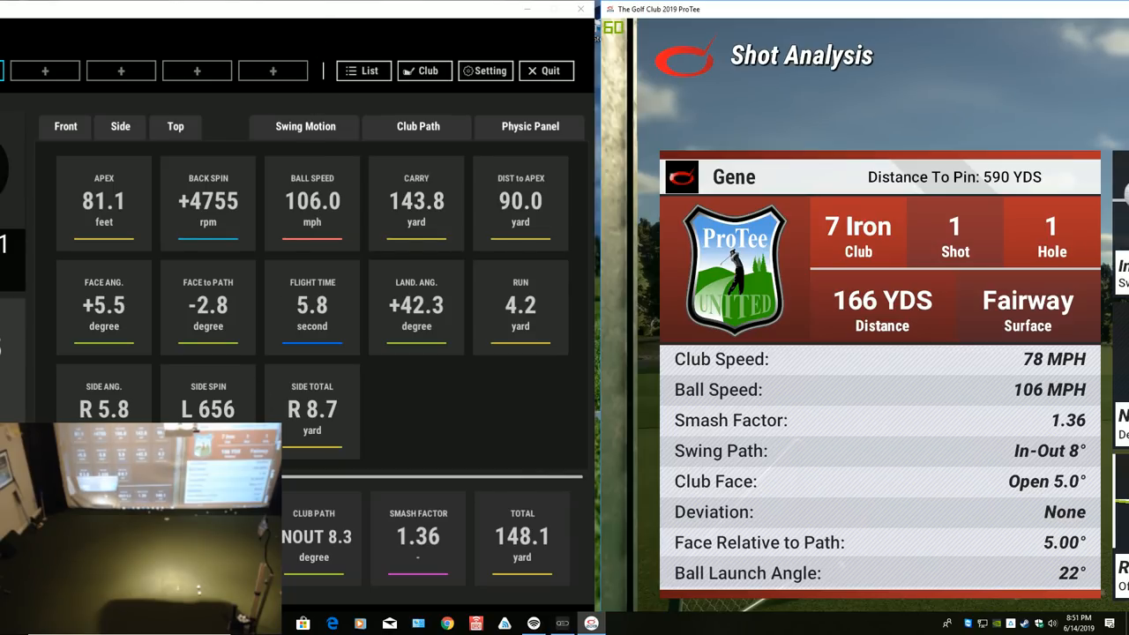
mouse_move(340, 256)
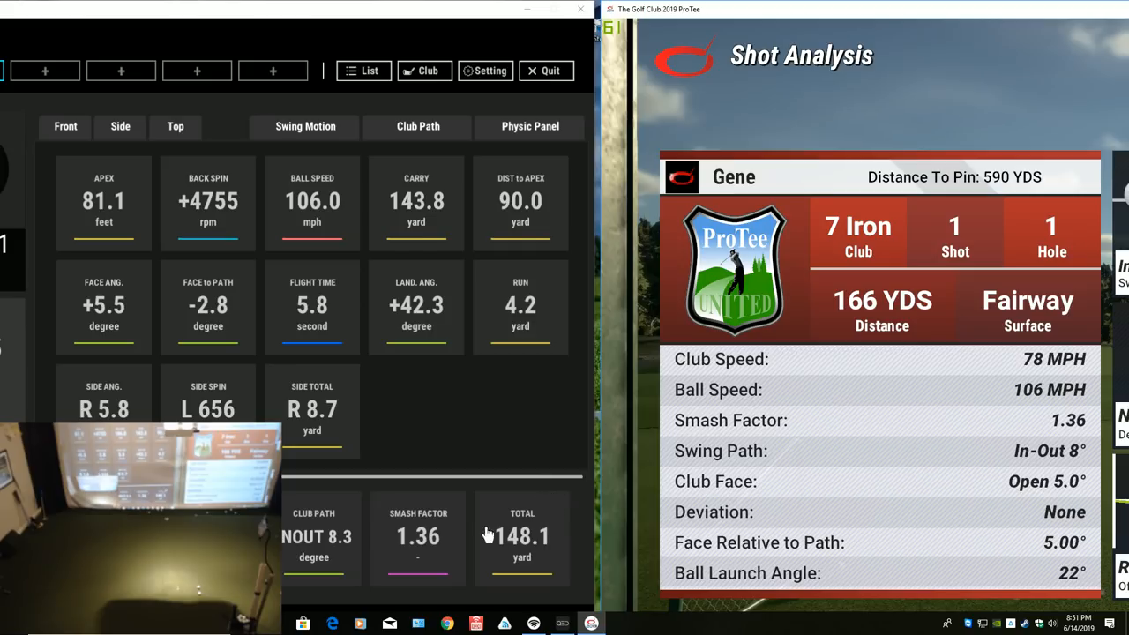
mouse_move(1029, 461)
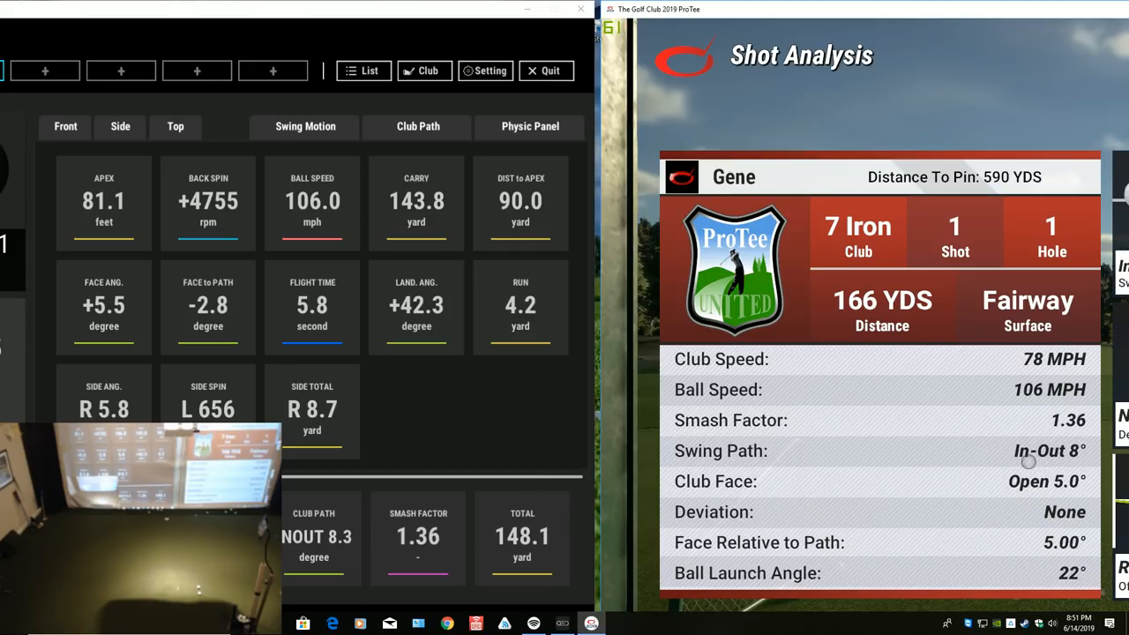
mouse_move(814, 433)
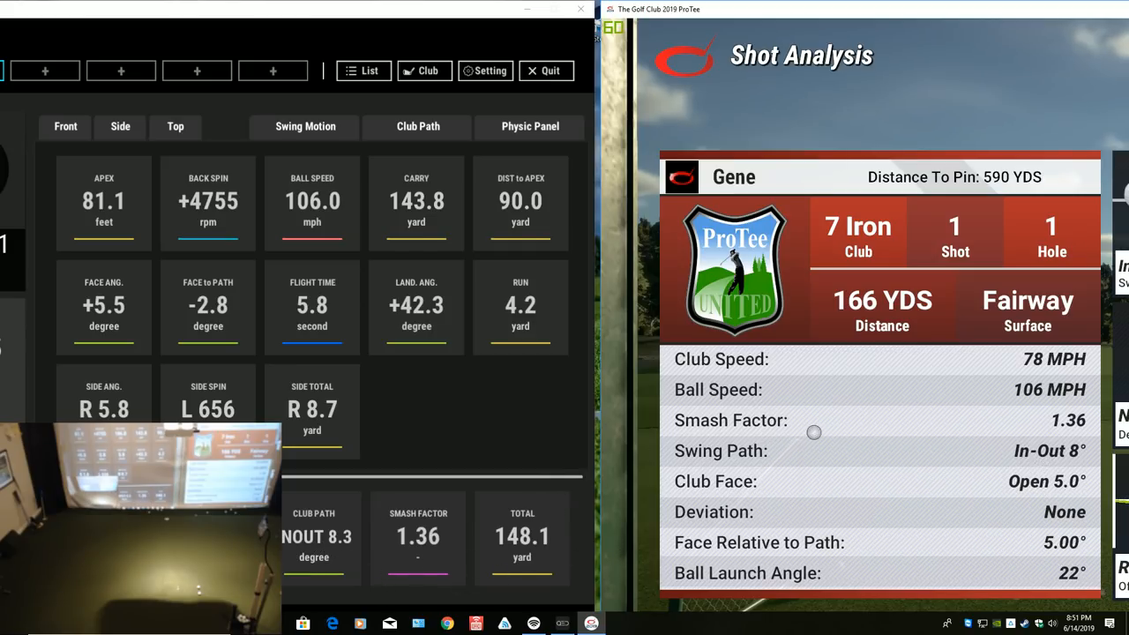
mouse_move(915, 215)
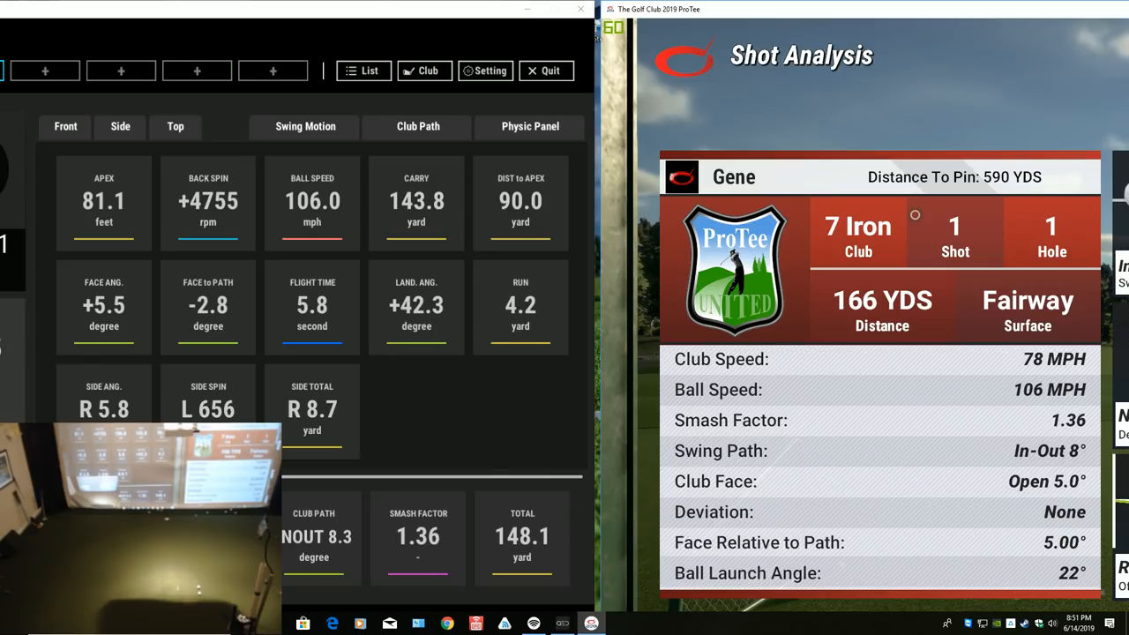
mouse_move(489, 223)
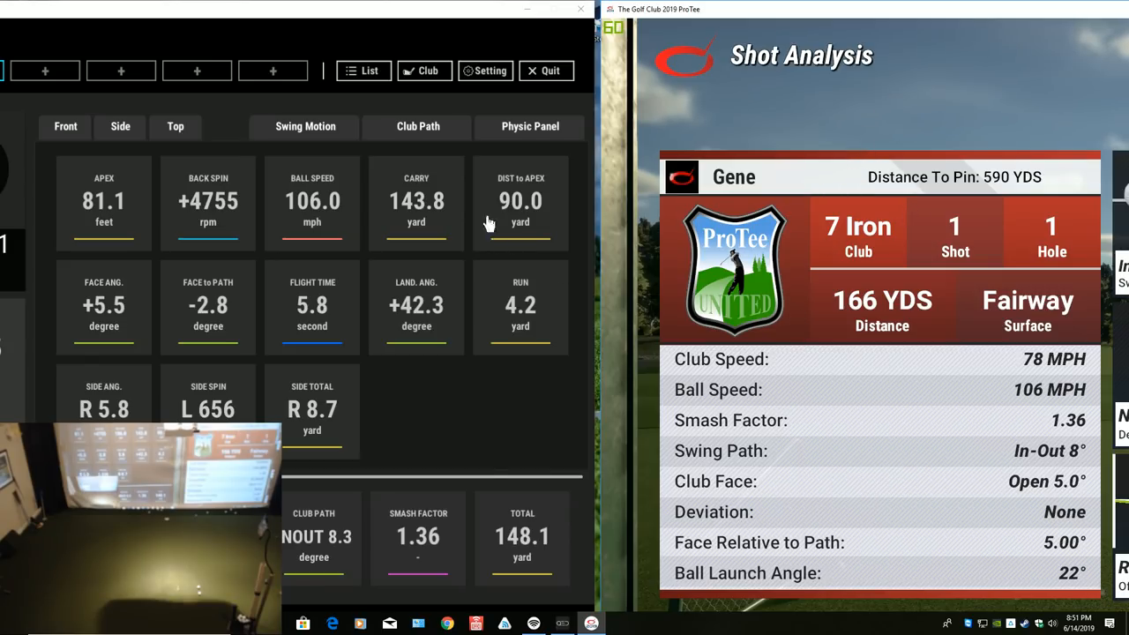
mouse_move(422, 215)
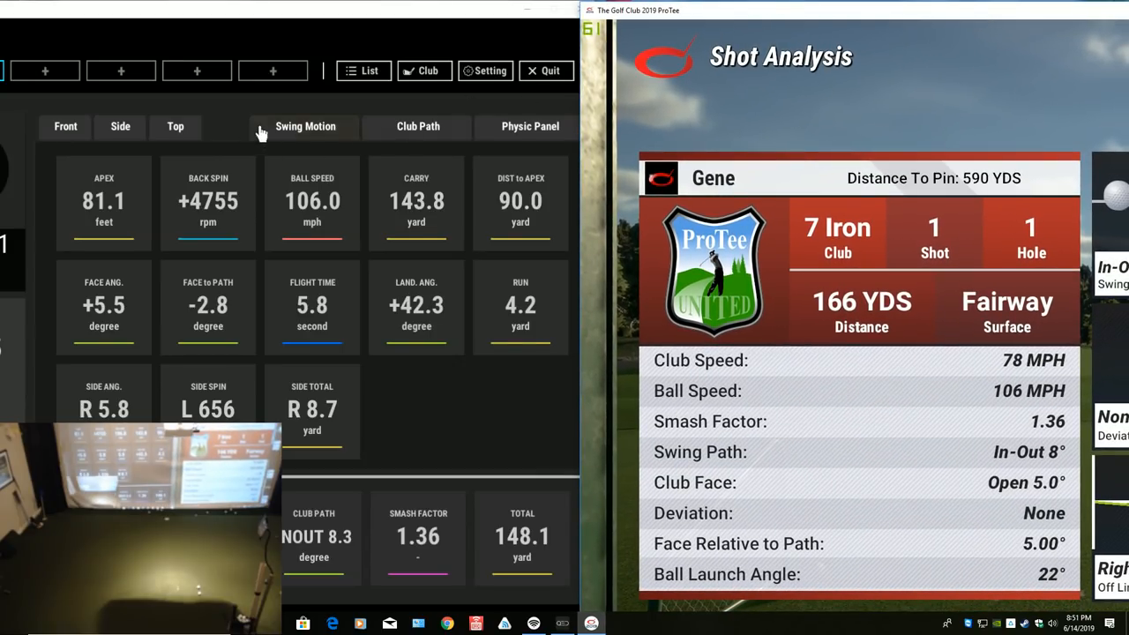
Step: Switch QED Ignite to the Swing Motion tab to show live camera feeds
left_click(306, 126)
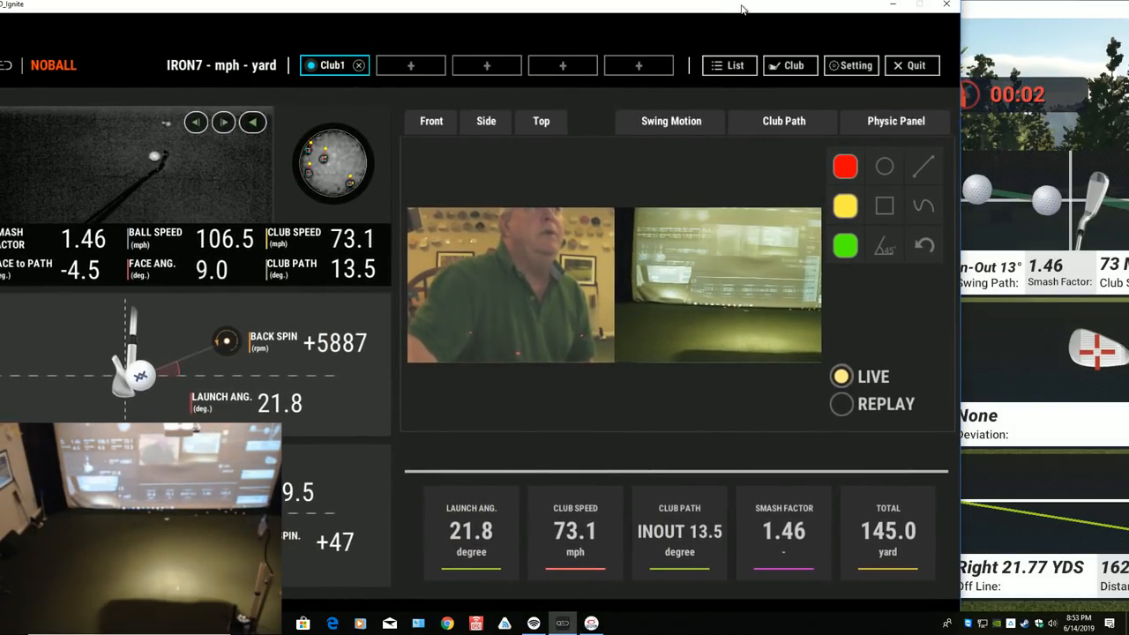
Step: Replay the recorded 7-iron swing and scrub it through to the follow-through
left_click(840, 408)
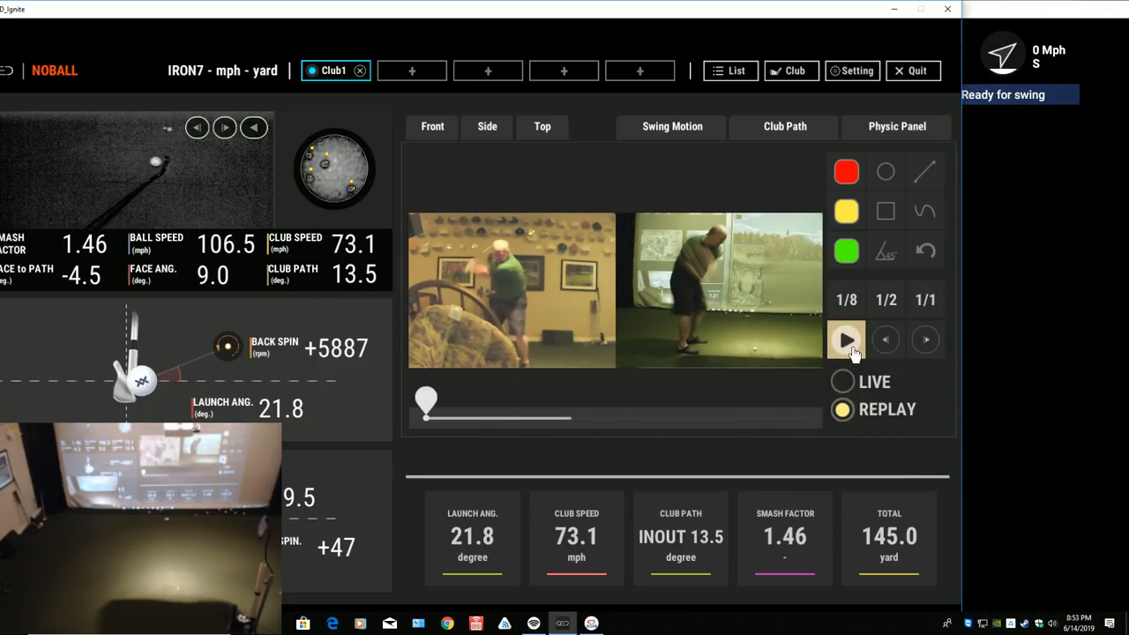
left_click(845, 340)
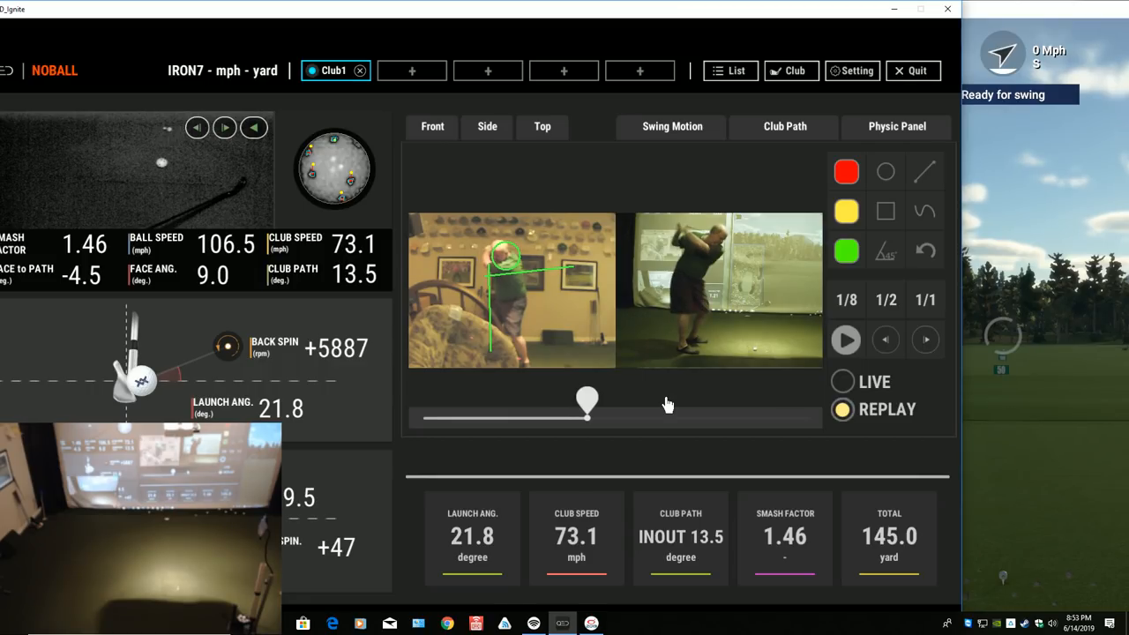
left_click_drag(587, 403, 626, 403)
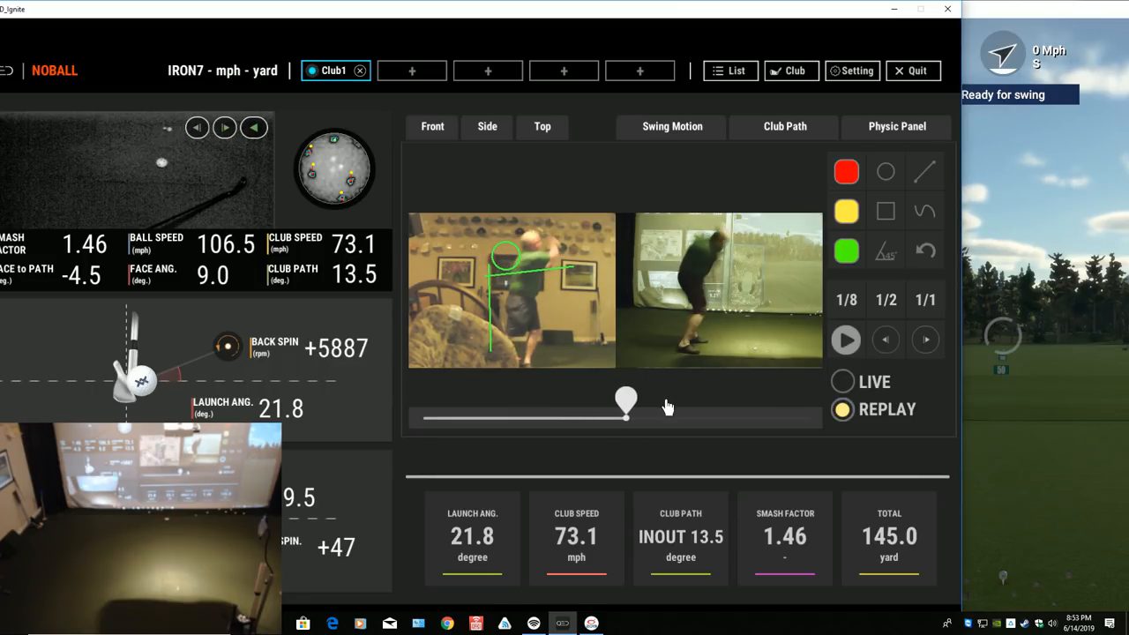
left_click_drag(627, 404, 647, 403)
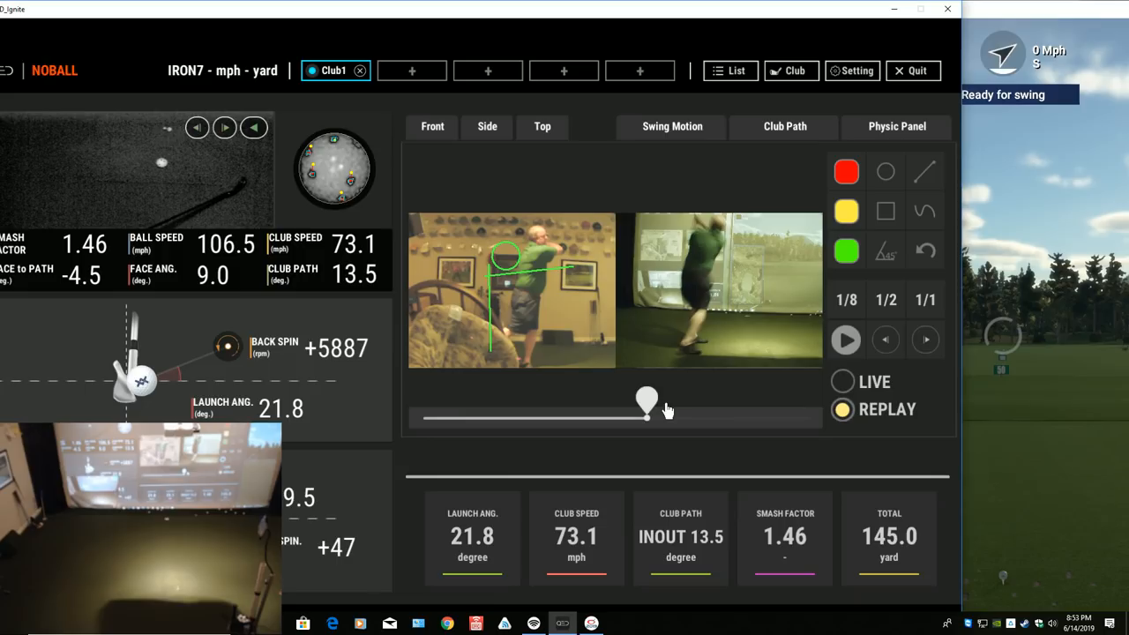
left_click_drag(647, 403, 673, 397)
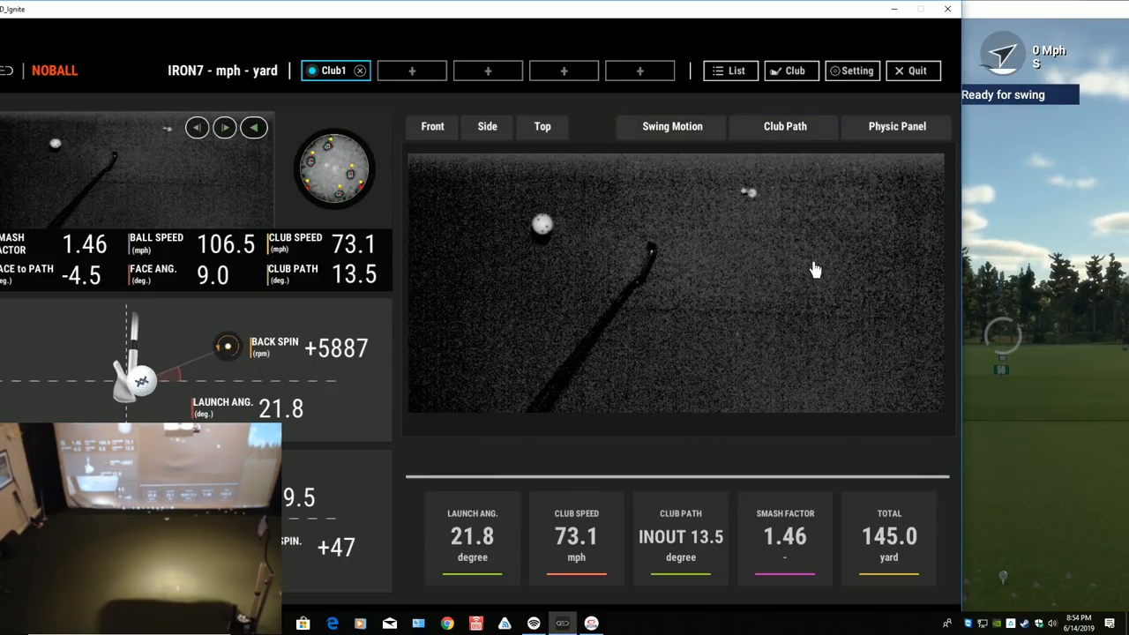
mouse_move(749, 247)
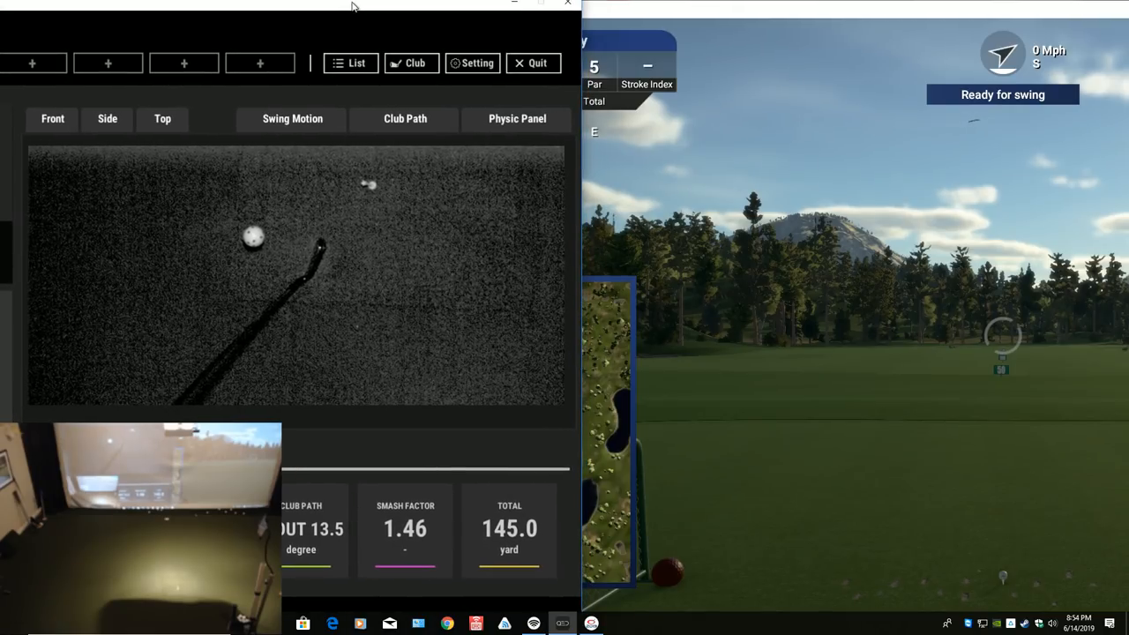
Step: Narrow the QED Ignite data window to reveal The Golf Club course view
left_click_drag(351, 6, 409, 18)
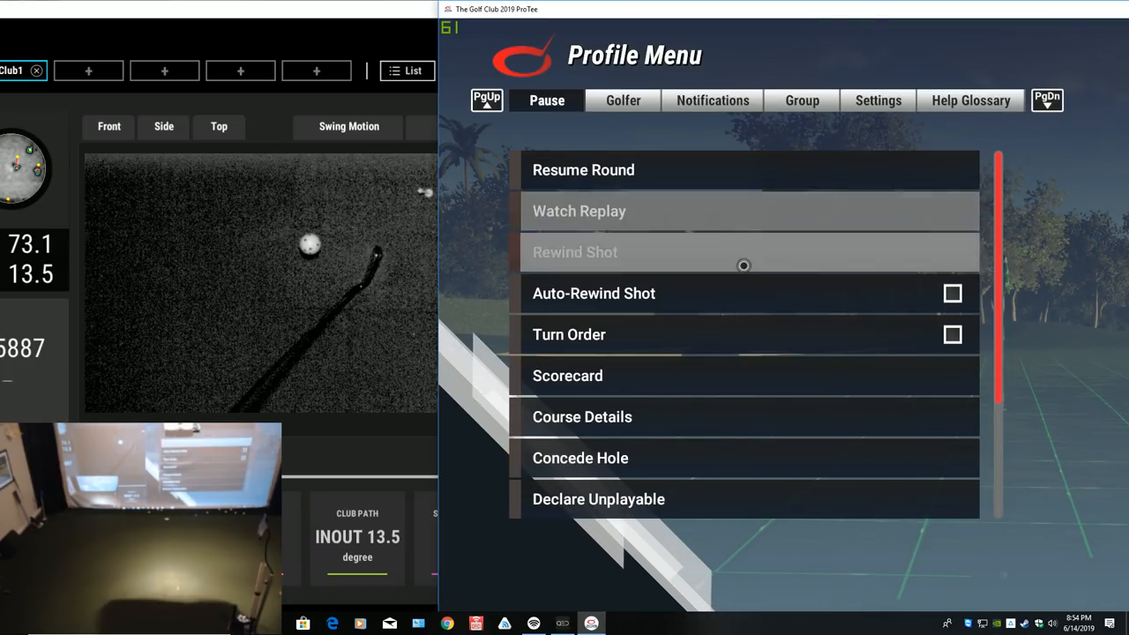
Step: Concede hole 1 and confirm the alert
left_click(581, 458)
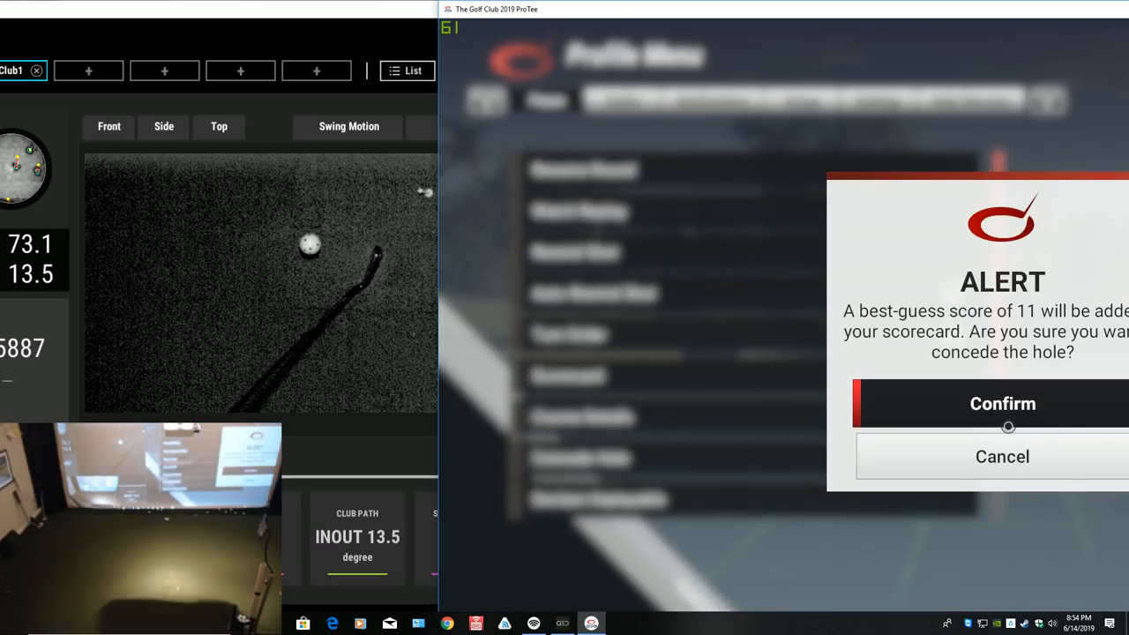
left_click(1003, 403)
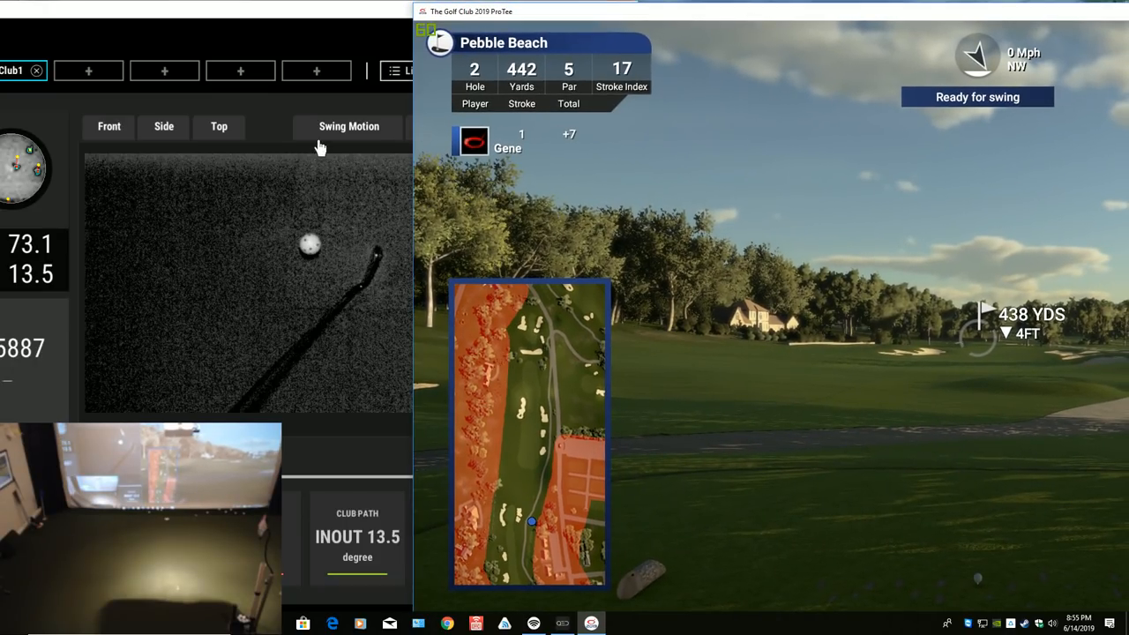
mouse_move(761, 11)
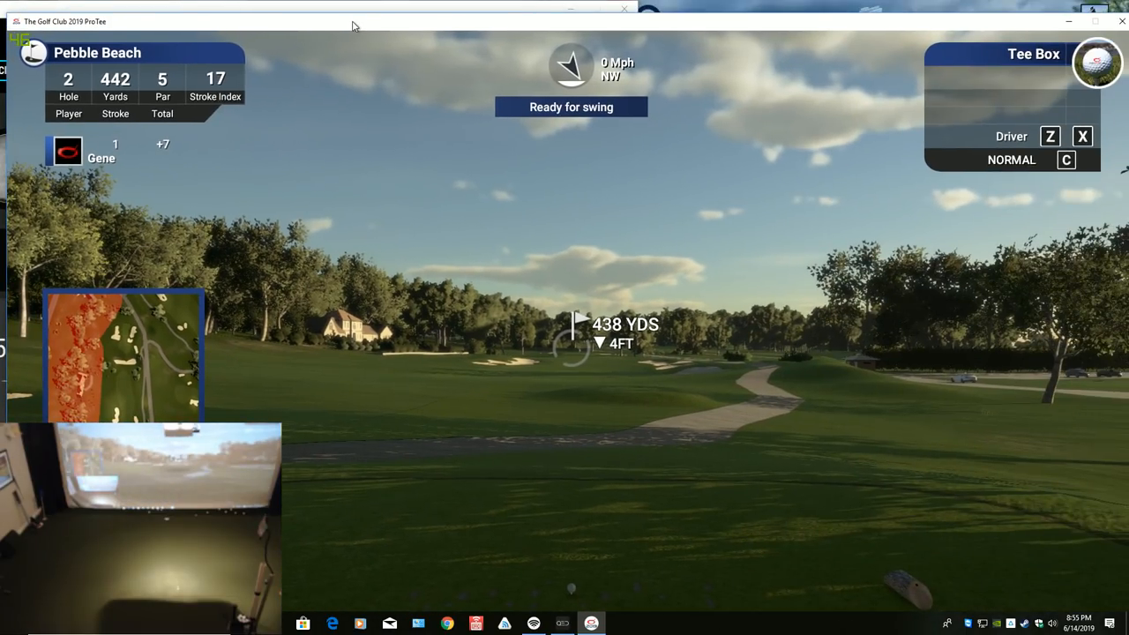
Step: Bring the QED Ignite shot data window back in front of the game
left_click(1095, 21)
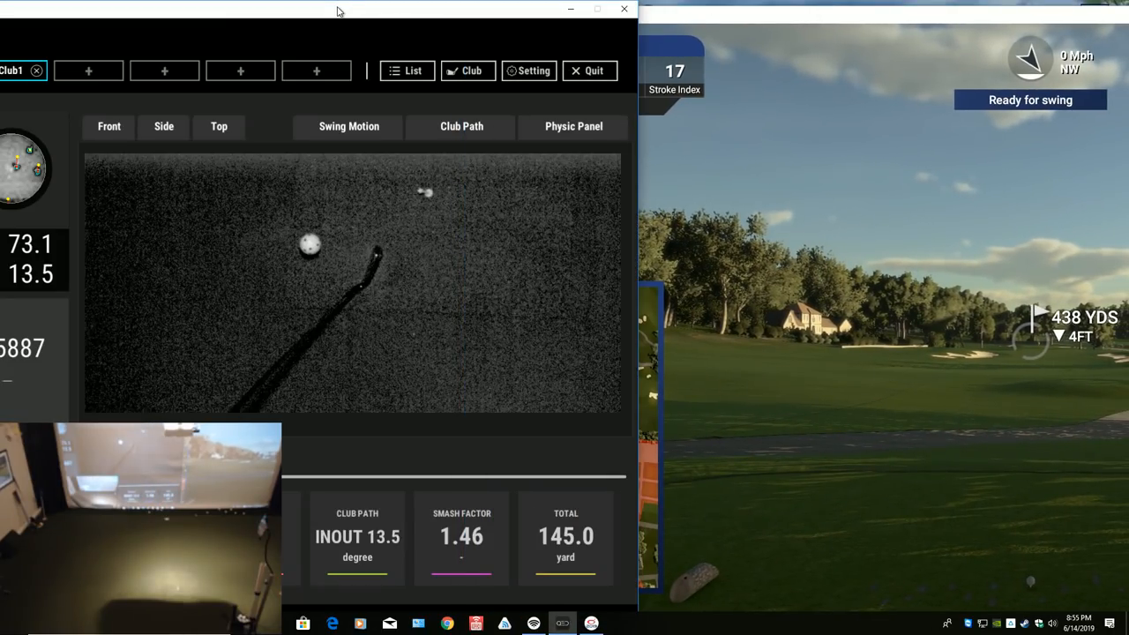
Step: Open Swing Motion, replay the last recorded swing, then switch back to live camera feeds
left_click(349, 126)
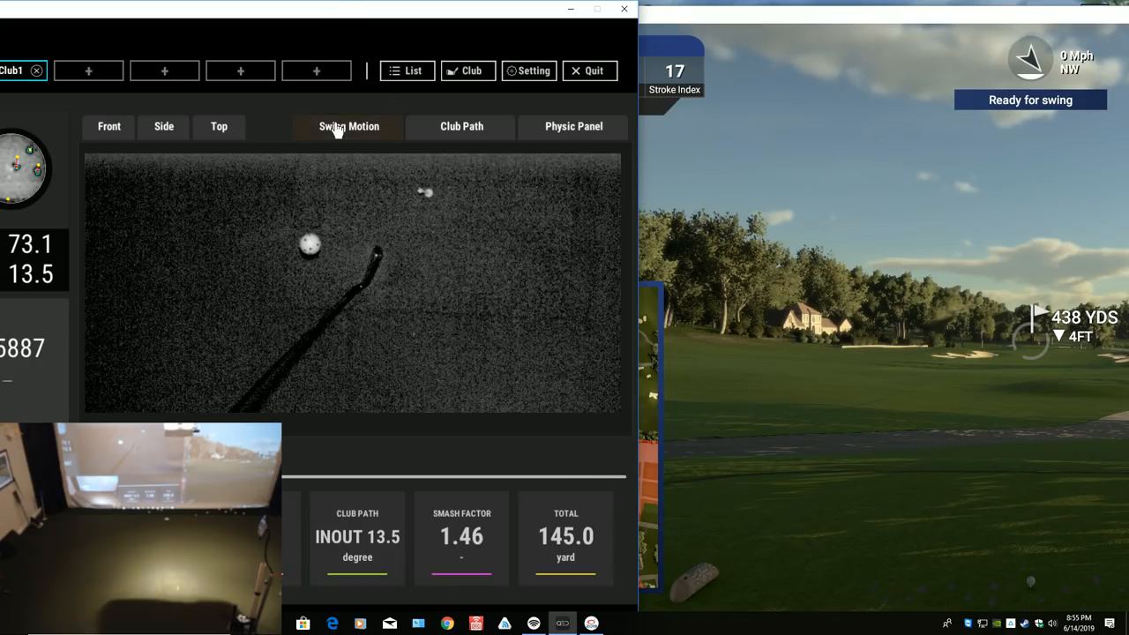
left_click(349, 126)
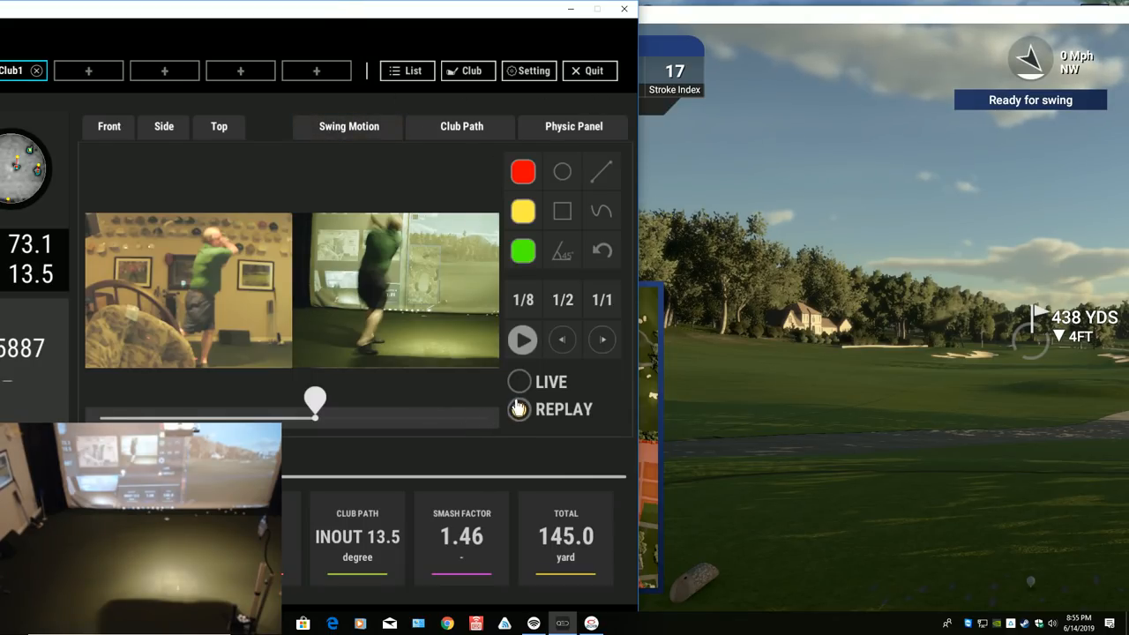
left_click(519, 381)
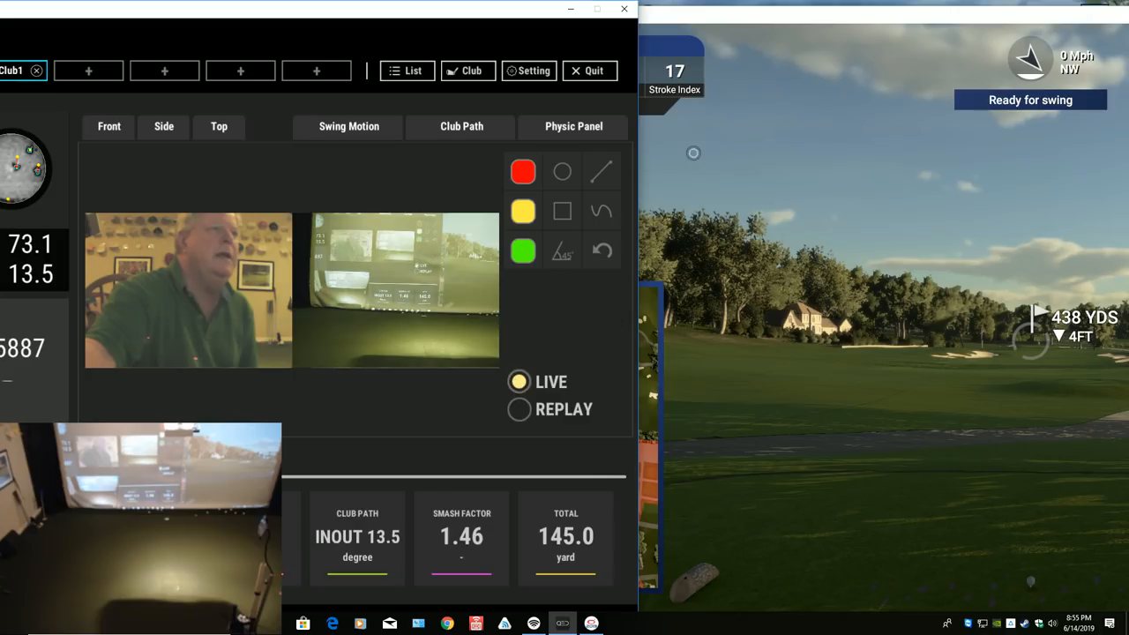